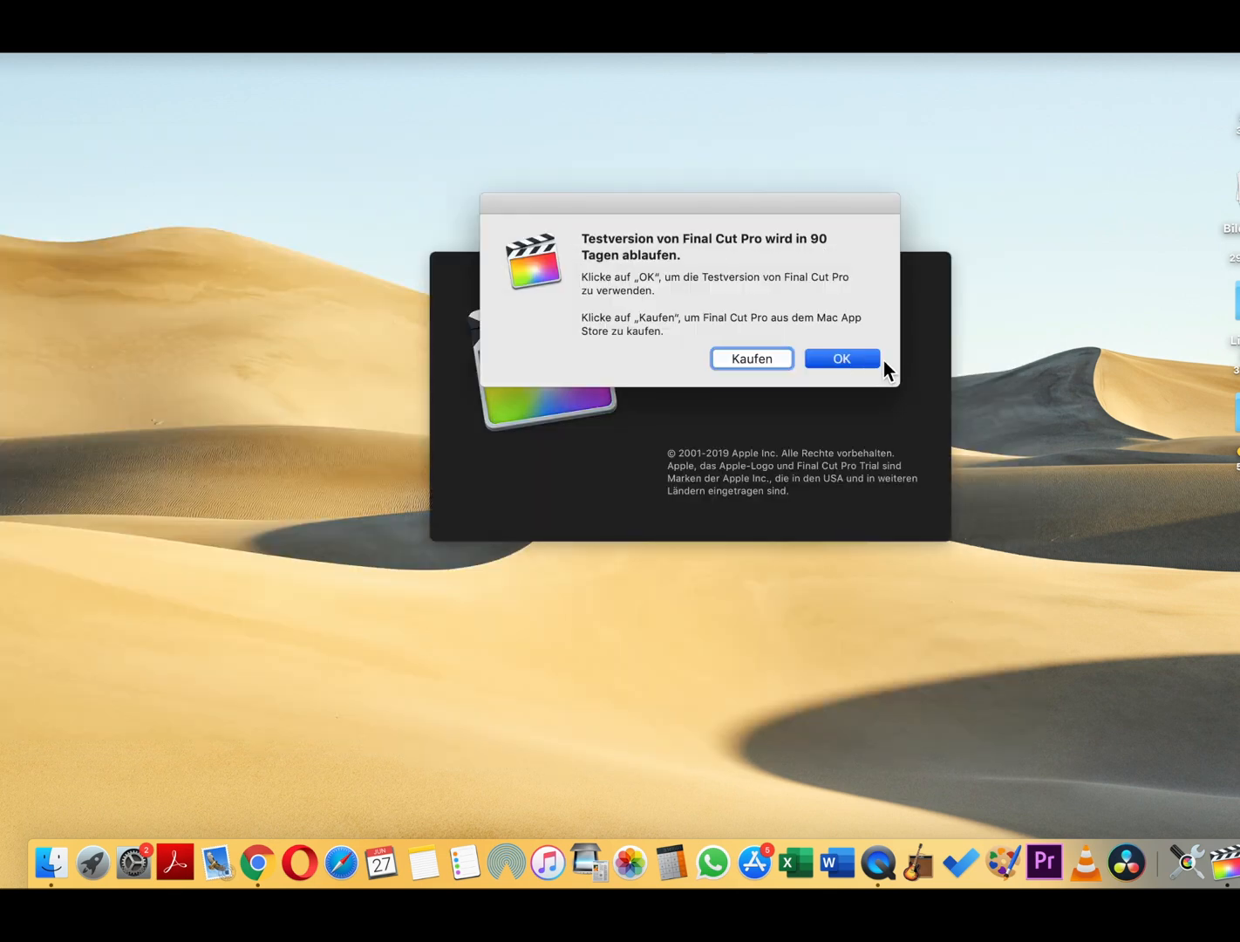
Dismiss the German trial notice and search Help for 'languages' to find a language setting.
{"action": "left_click", "coordinate": [841, 360]}
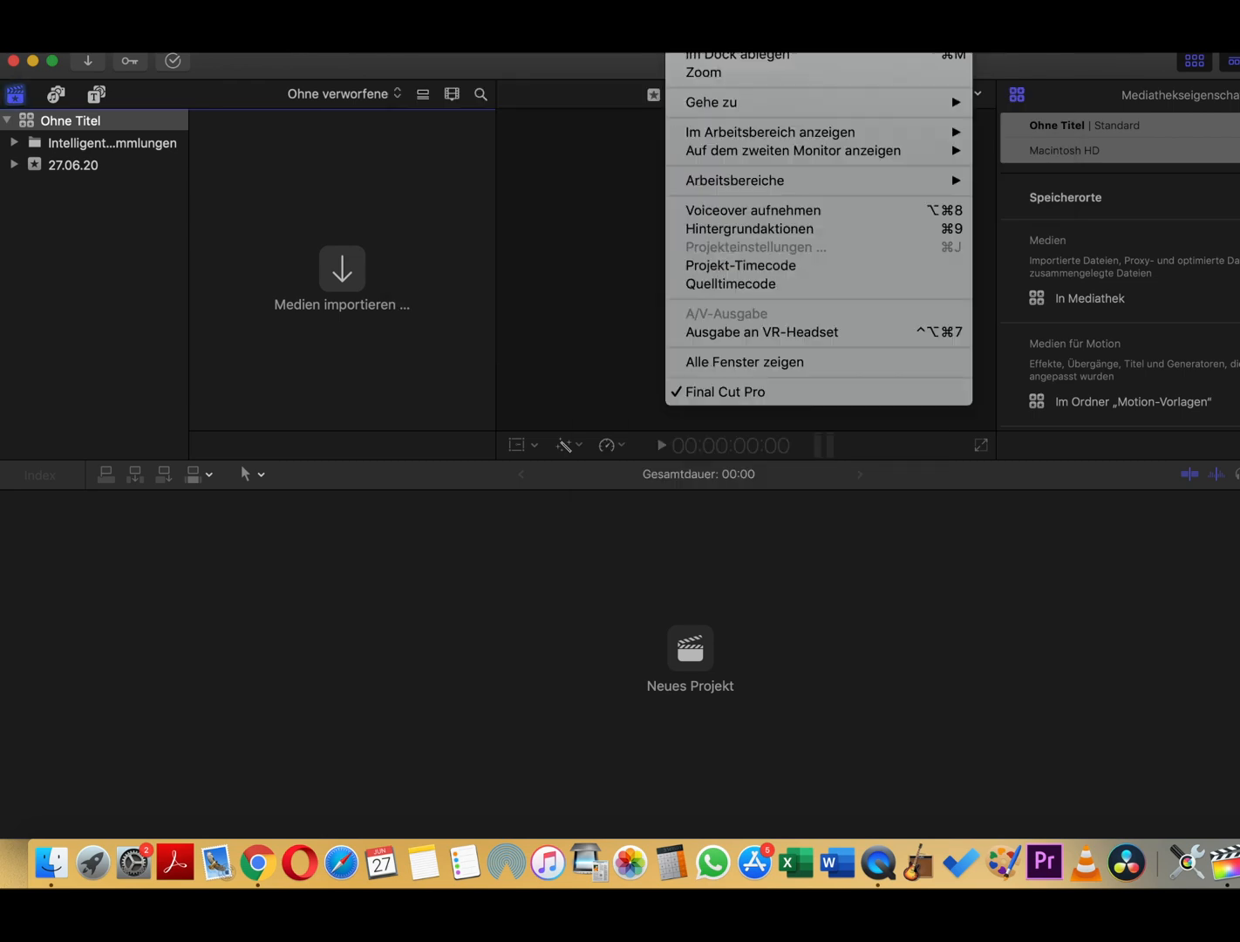
{"action": "type", "text": "language"}
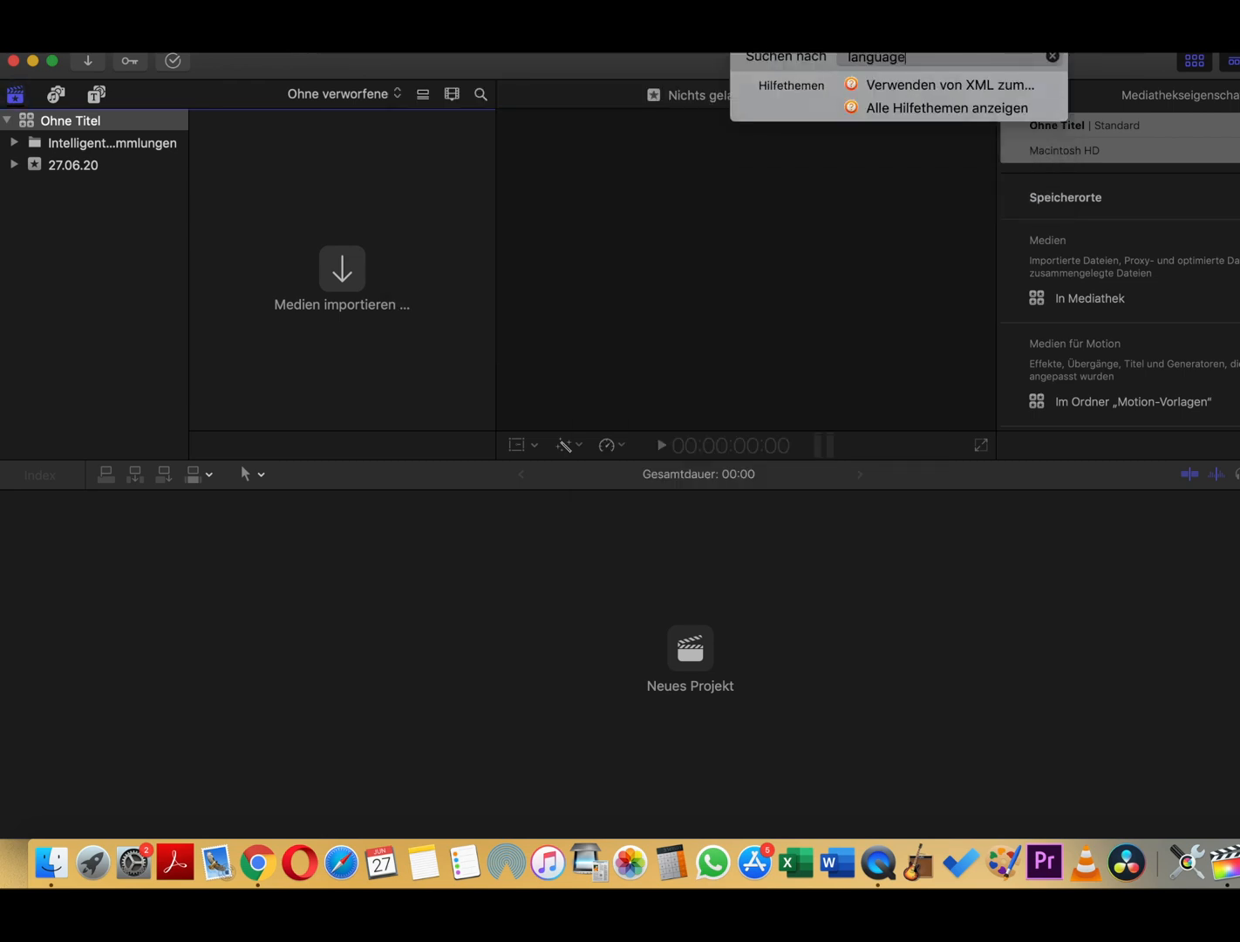
{"action": "type", "text": "s"}
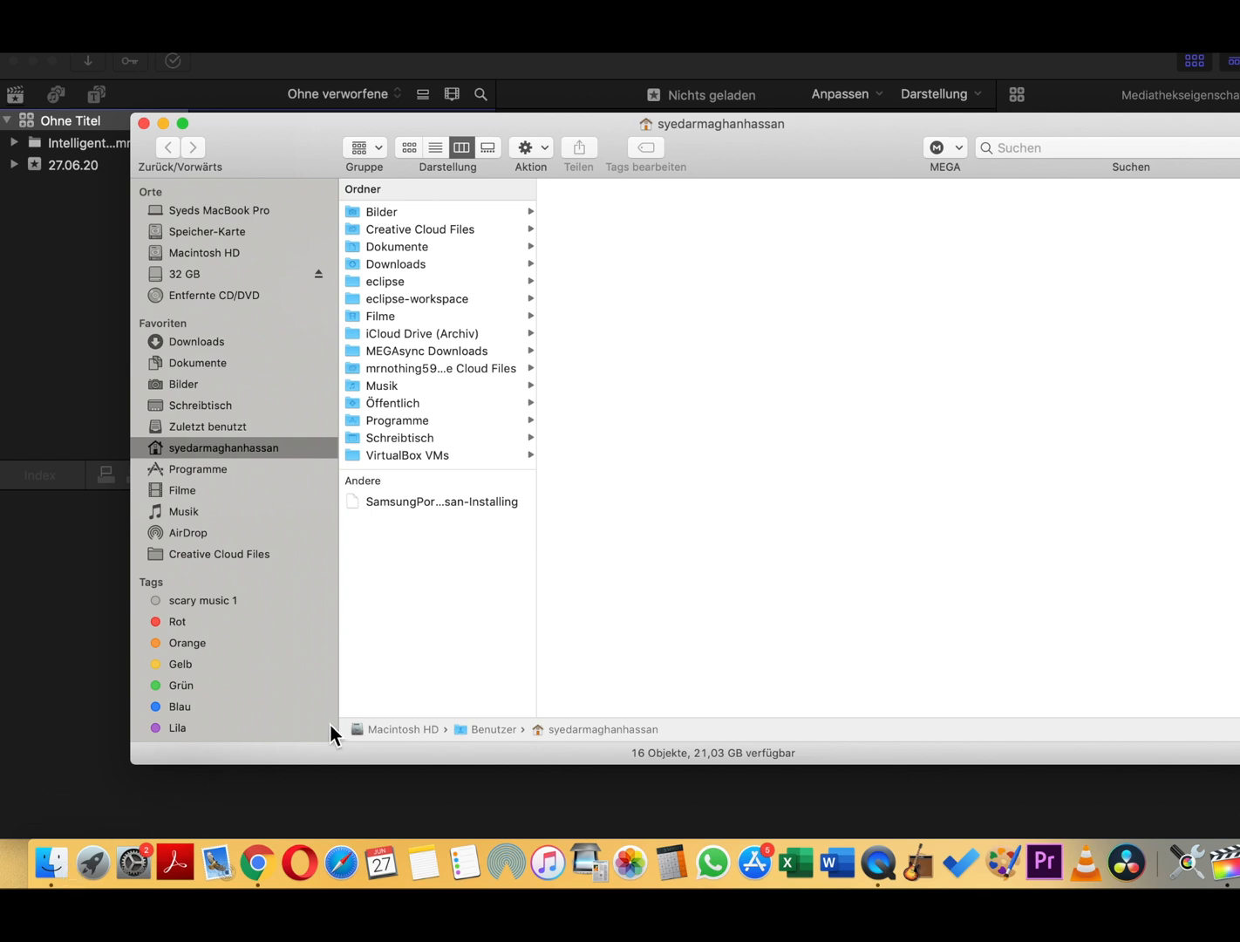
{"action": "mouse_move", "coordinate": [216, 422]}
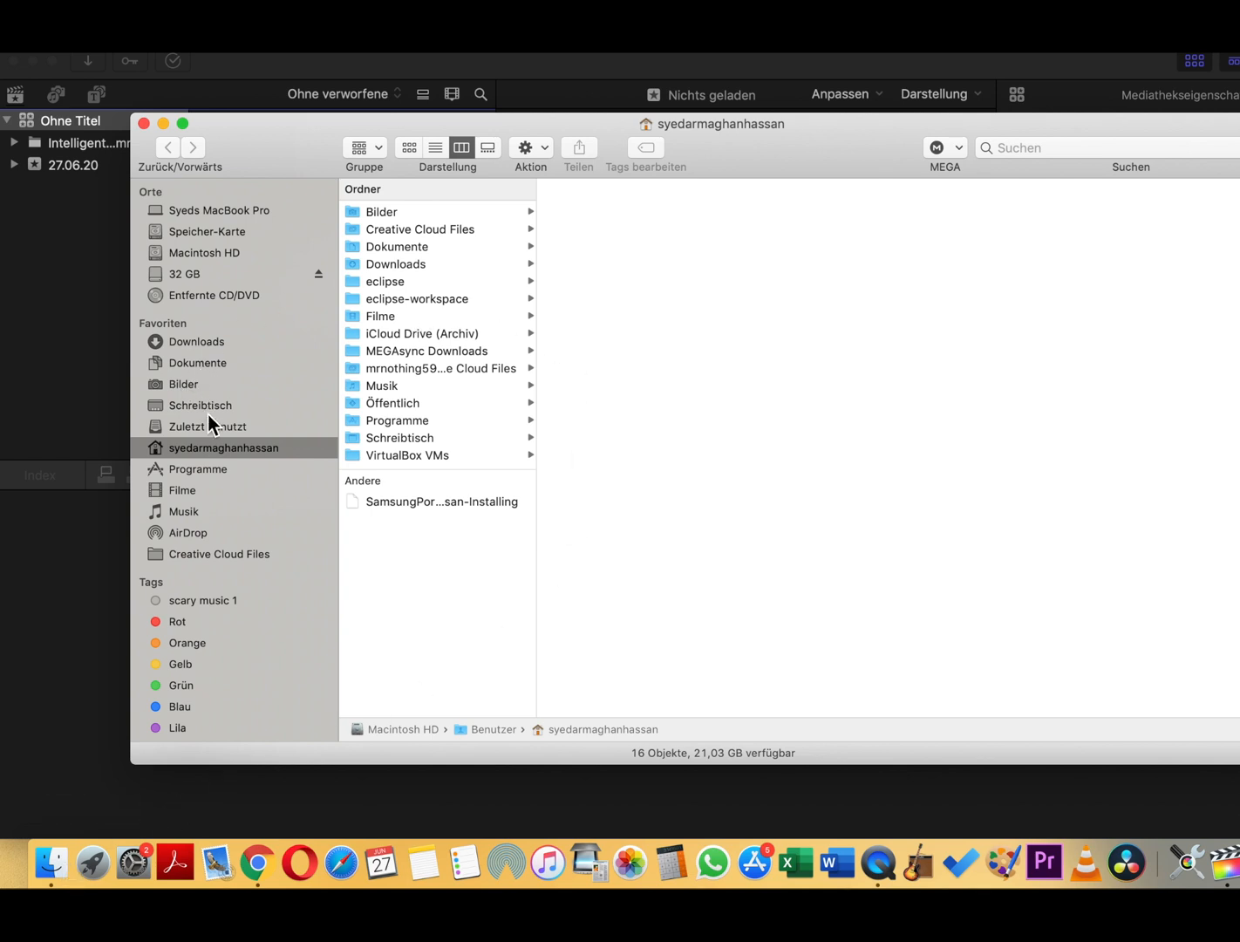
Show the package contents of Final Cut Pro Trial.app from the Programme folder.
{"action": "left_click", "coordinate": [199, 467]}
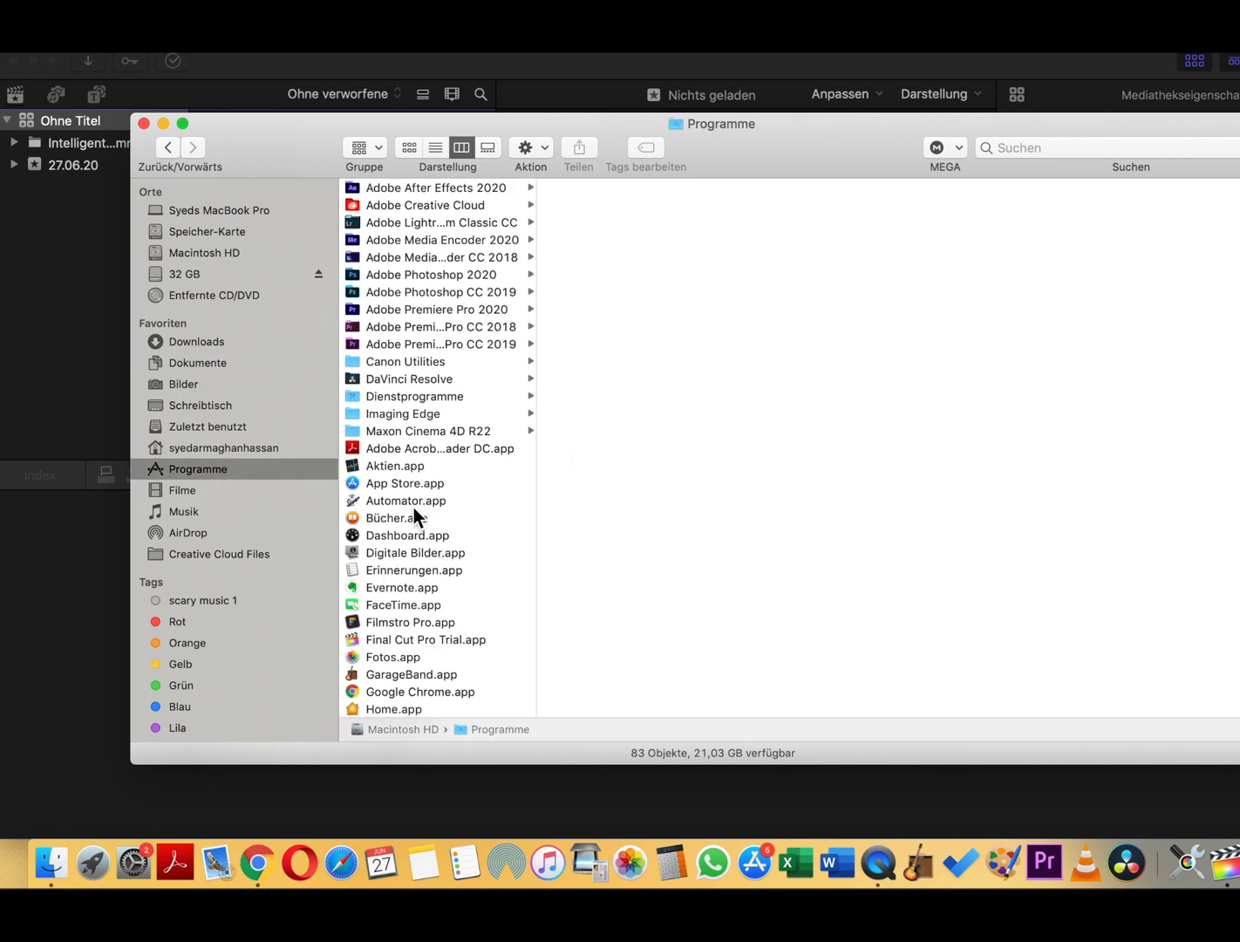
{"action": "left_click", "coordinate": [425, 639]}
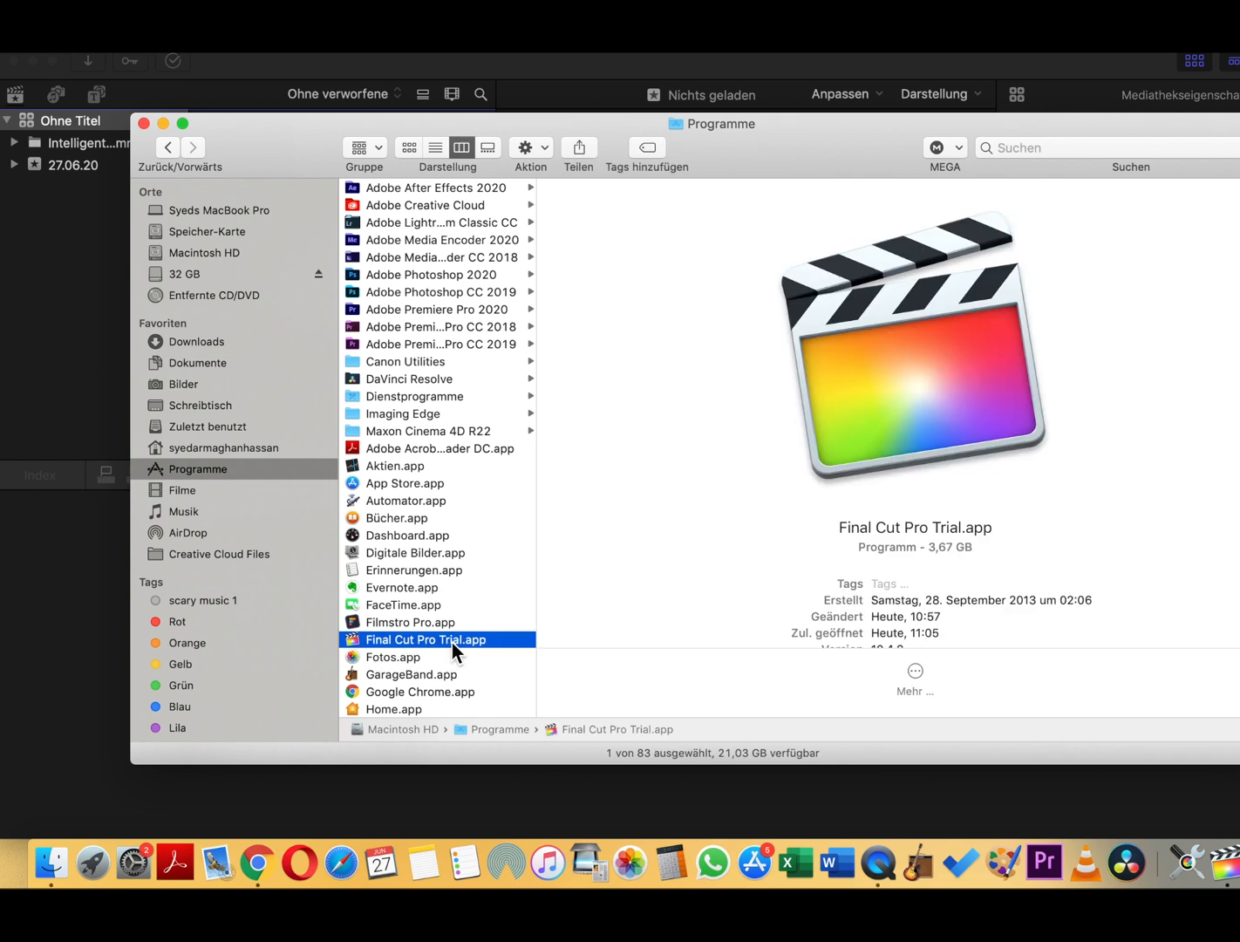
{"action": "right_click", "coordinate": [426, 638]}
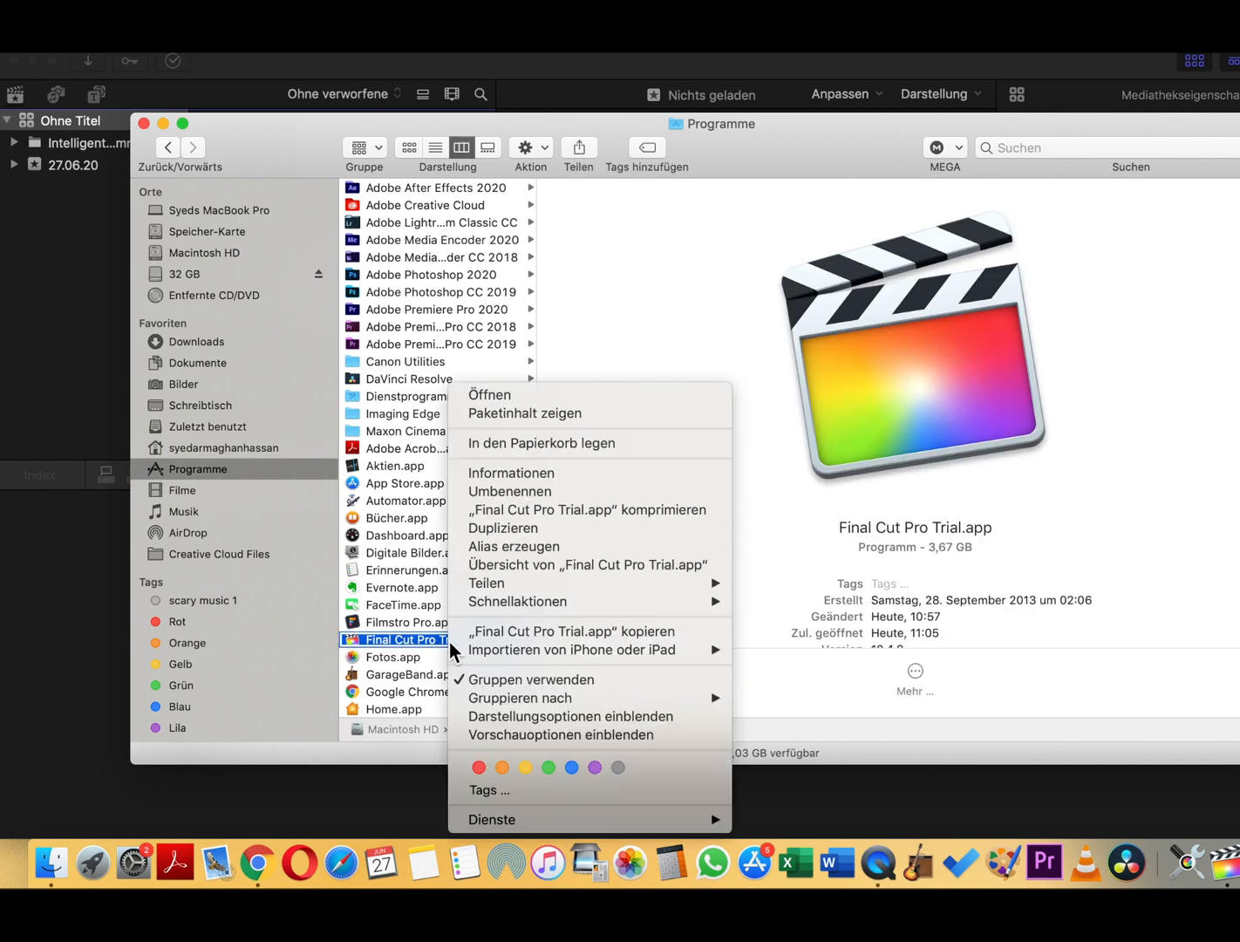
{"action": "mouse_move", "coordinate": [565, 443]}
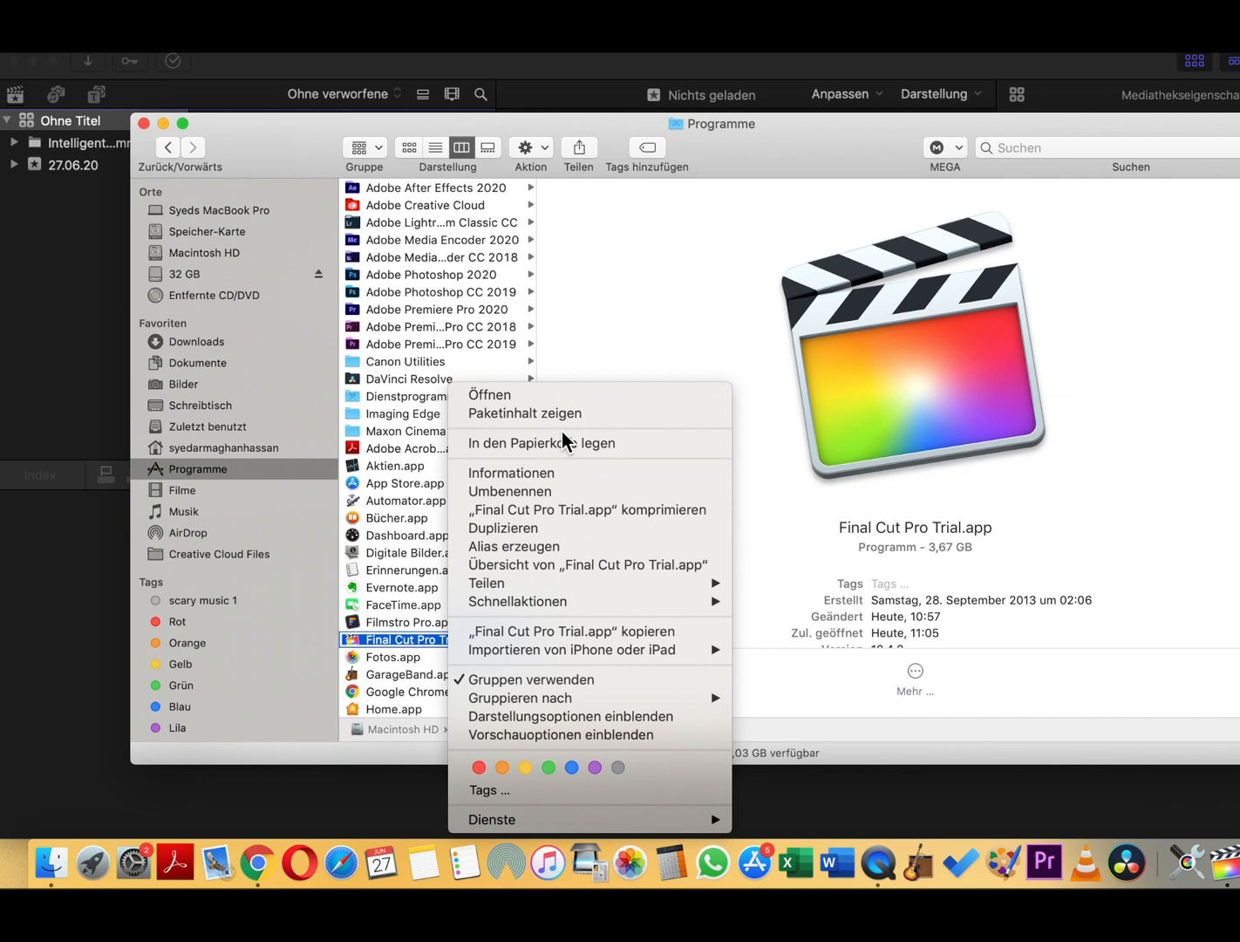
{"action": "mouse_move", "coordinate": [575, 412]}
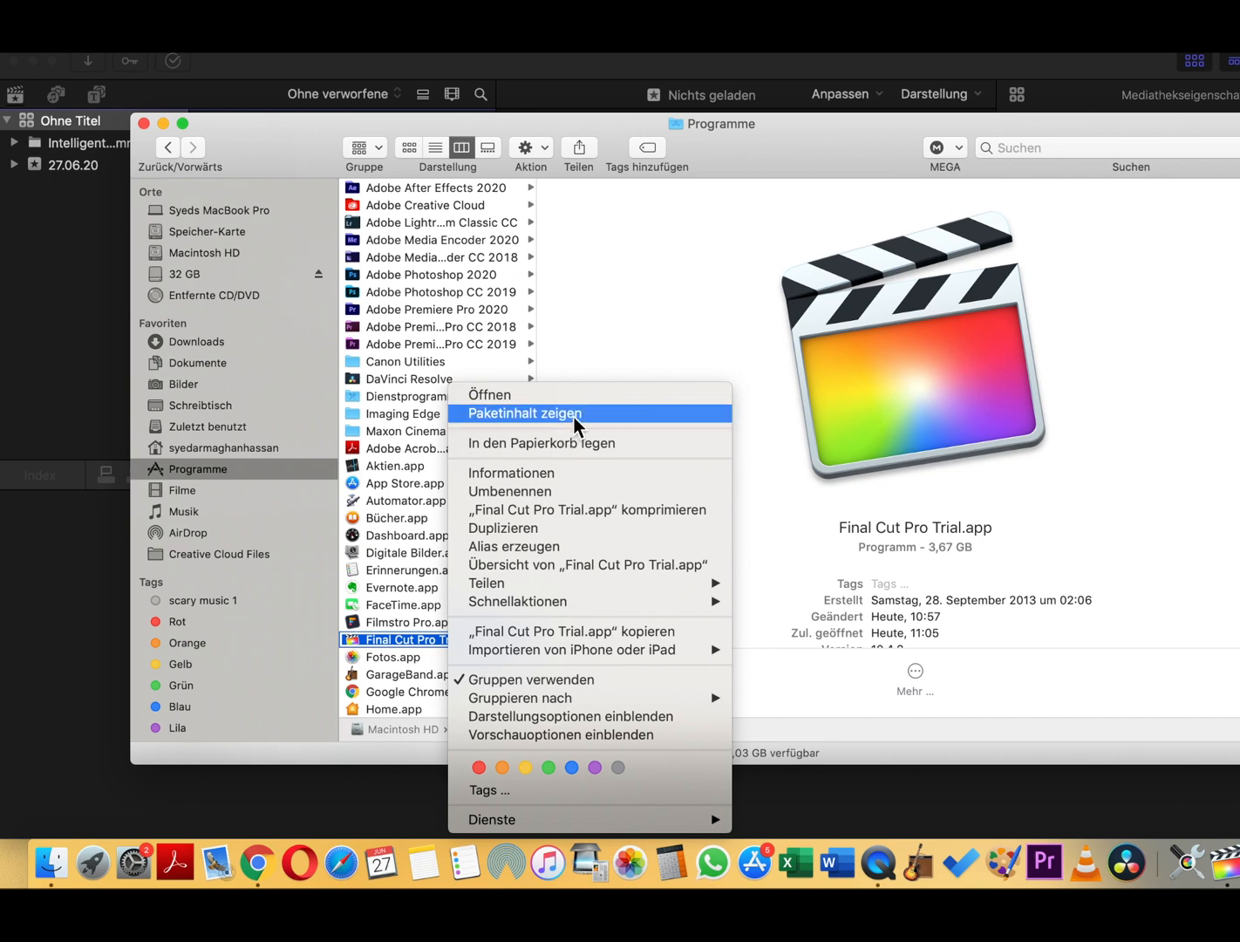
{"action": "mouse_move", "coordinate": [541, 425]}
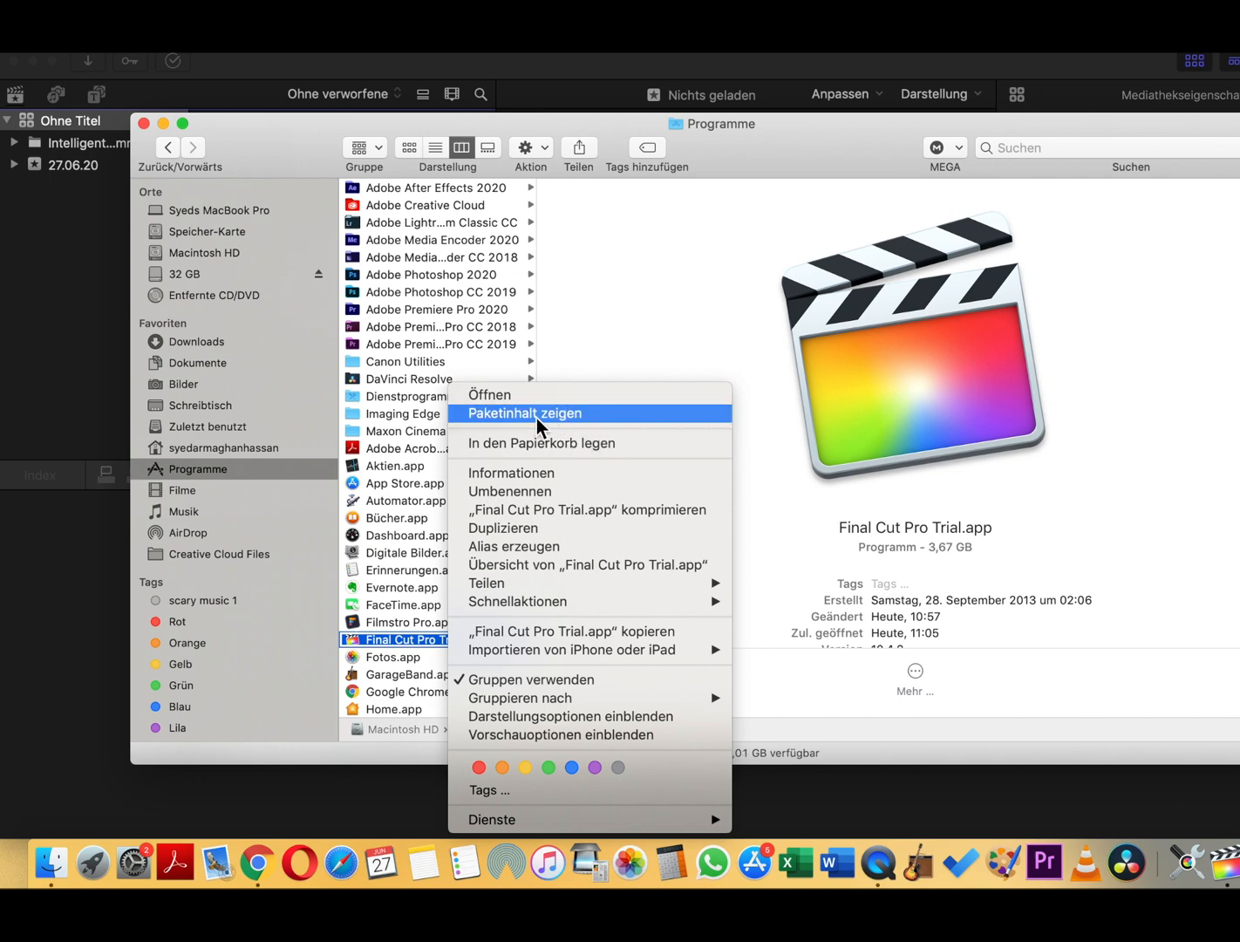
{"action": "left_click", "coordinate": [523, 412]}
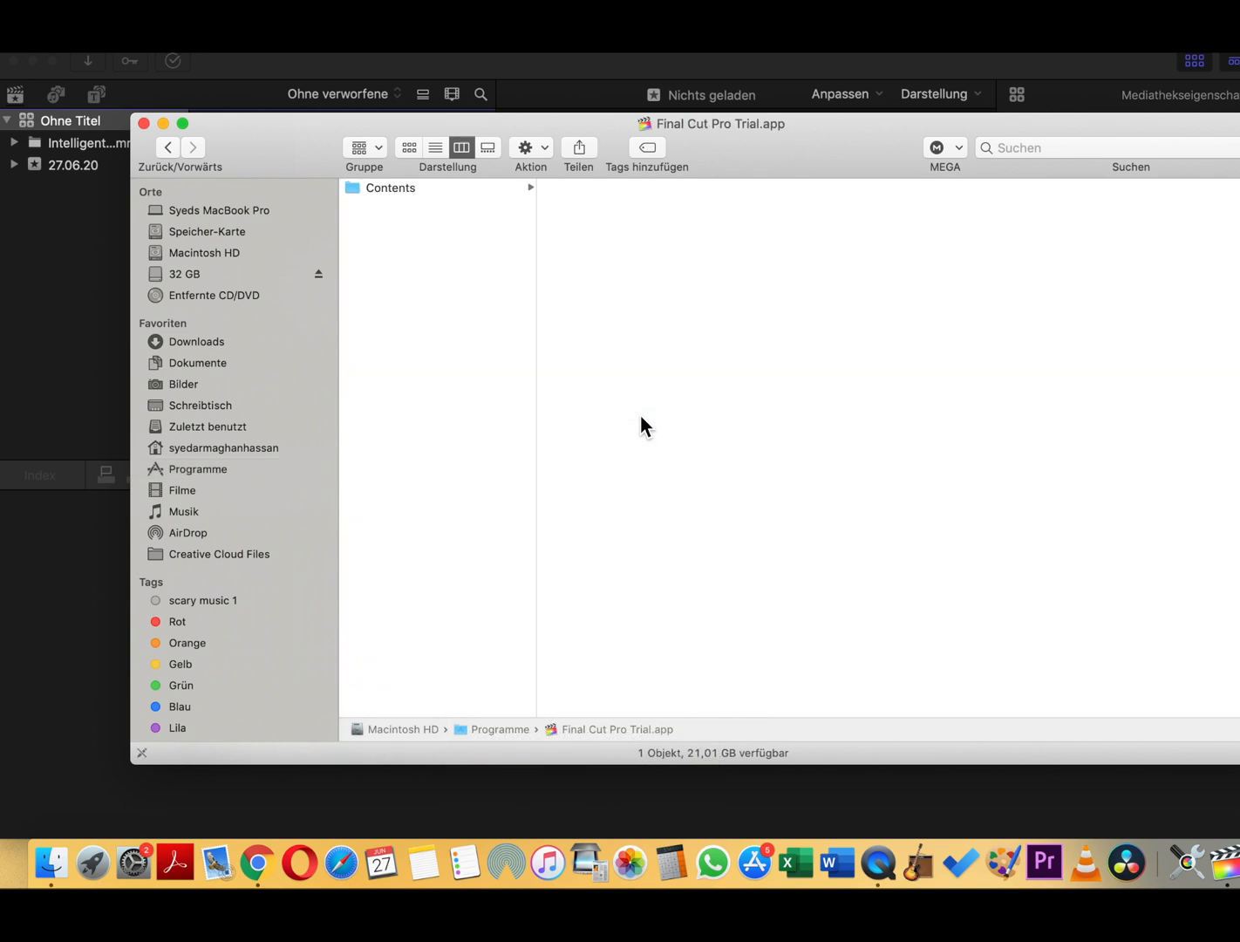
{"action": "mouse_move", "coordinate": [499, 216]}
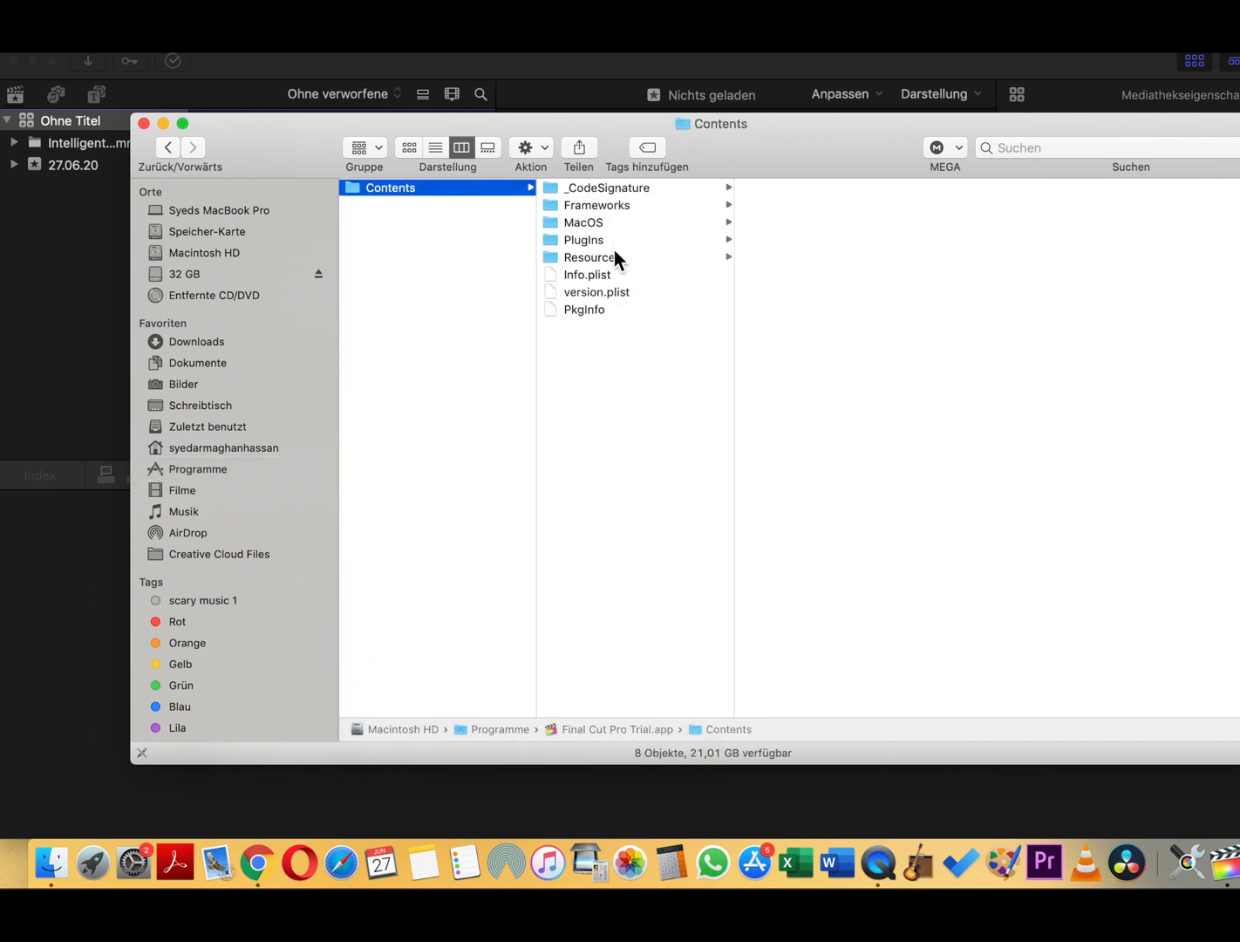
Move de.lproj from Contents > Resources to the Trash, authorizing with the password.
{"action": "left_click", "coordinate": [591, 256]}
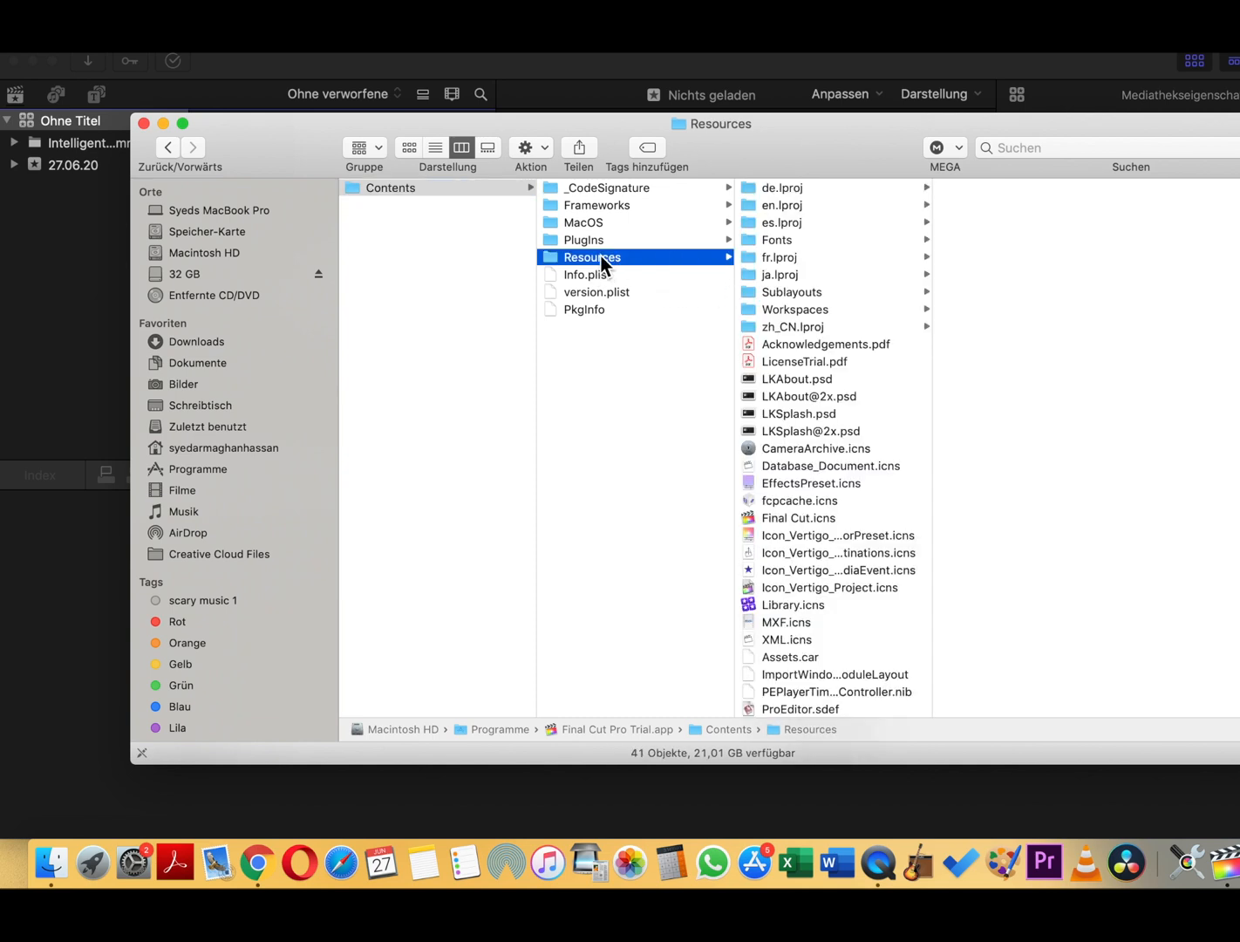
{"action": "mouse_move", "coordinate": [847, 226]}
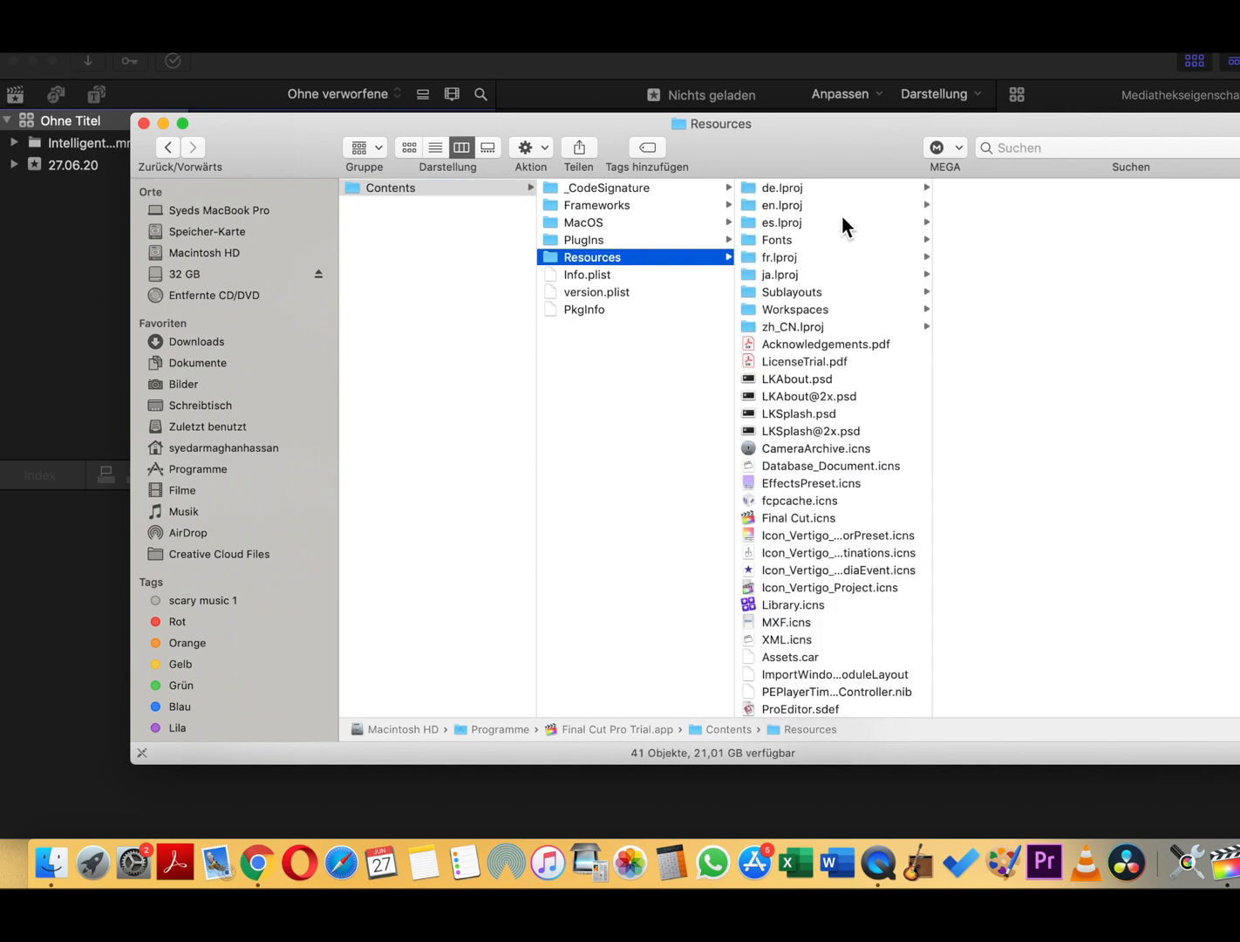
{"action": "left_click", "coordinate": [782, 188]}
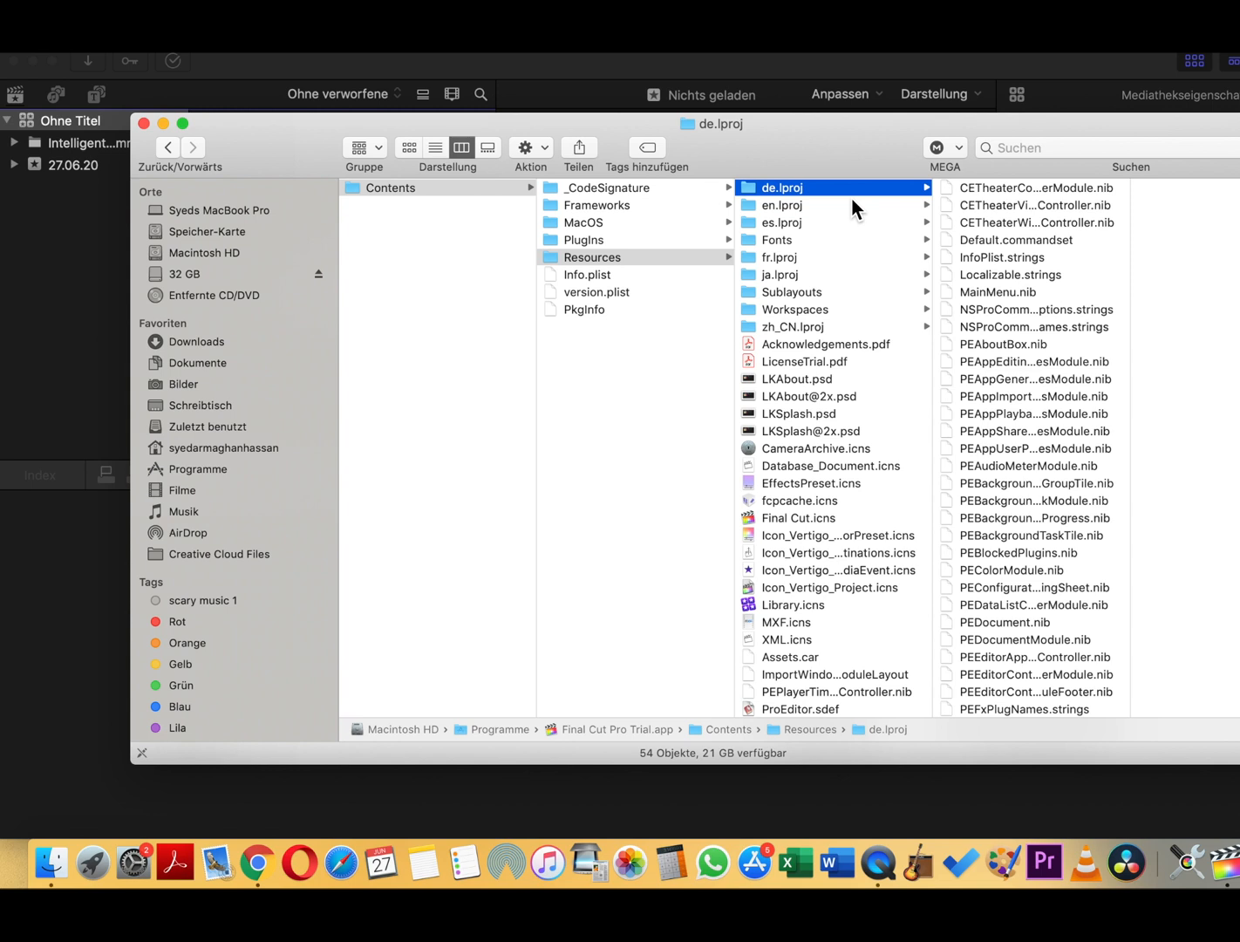
{"action": "mouse_move", "coordinate": [818, 204]}
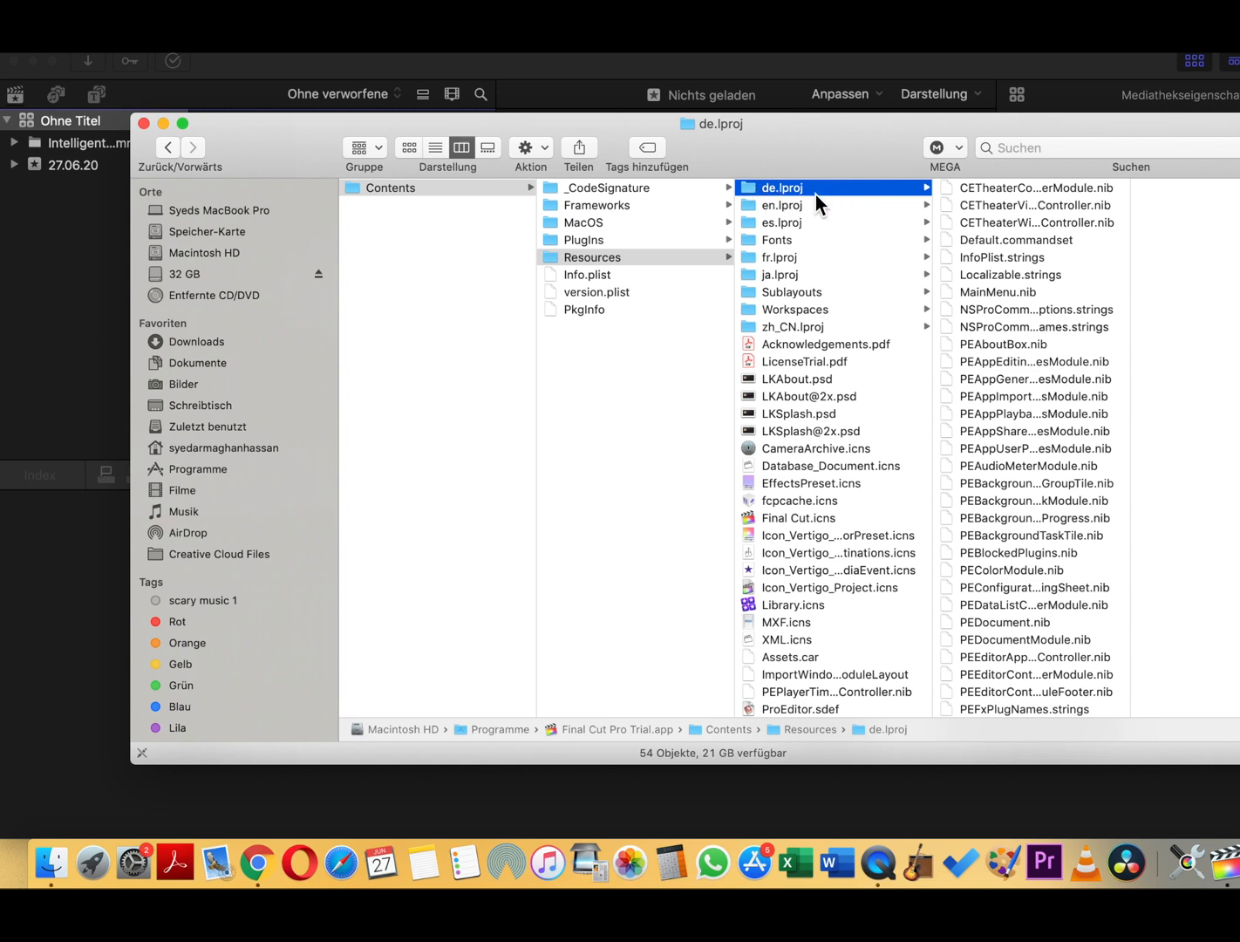
{"action": "right_click", "coordinate": [781, 188]}
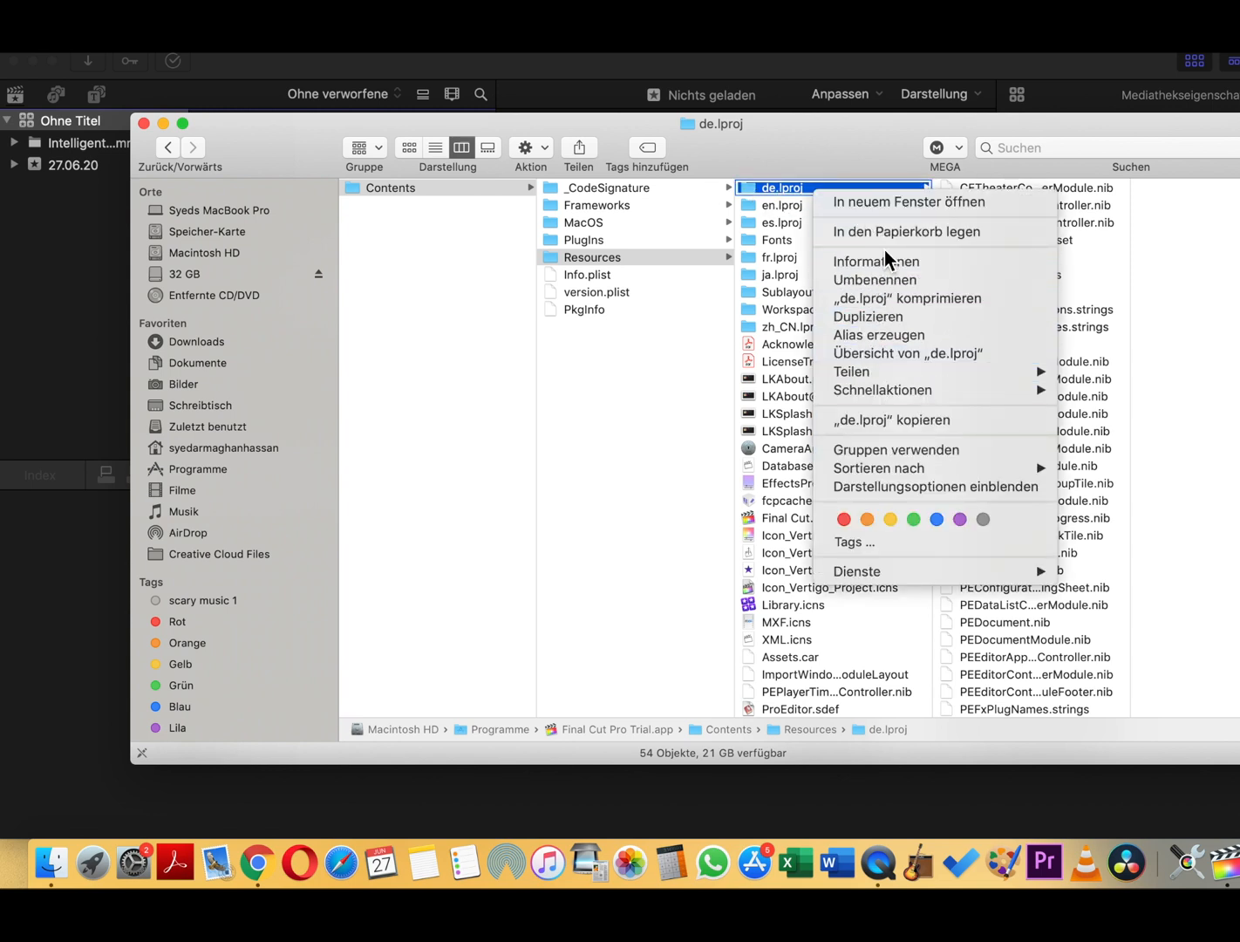
{"action": "mouse_move", "coordinate": [907, 231]}
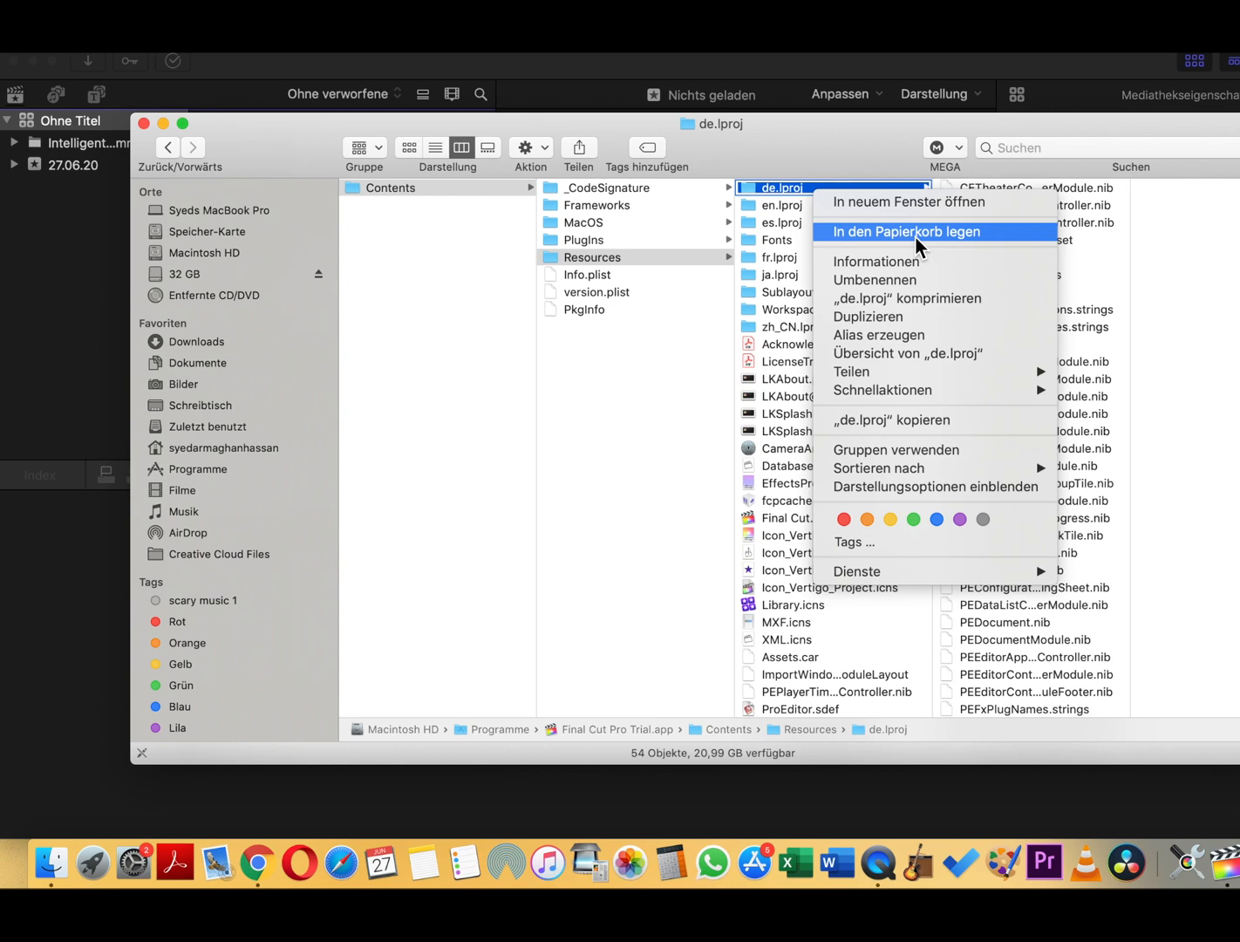
{"action": "left_click", "coordinate": [903, 232]}
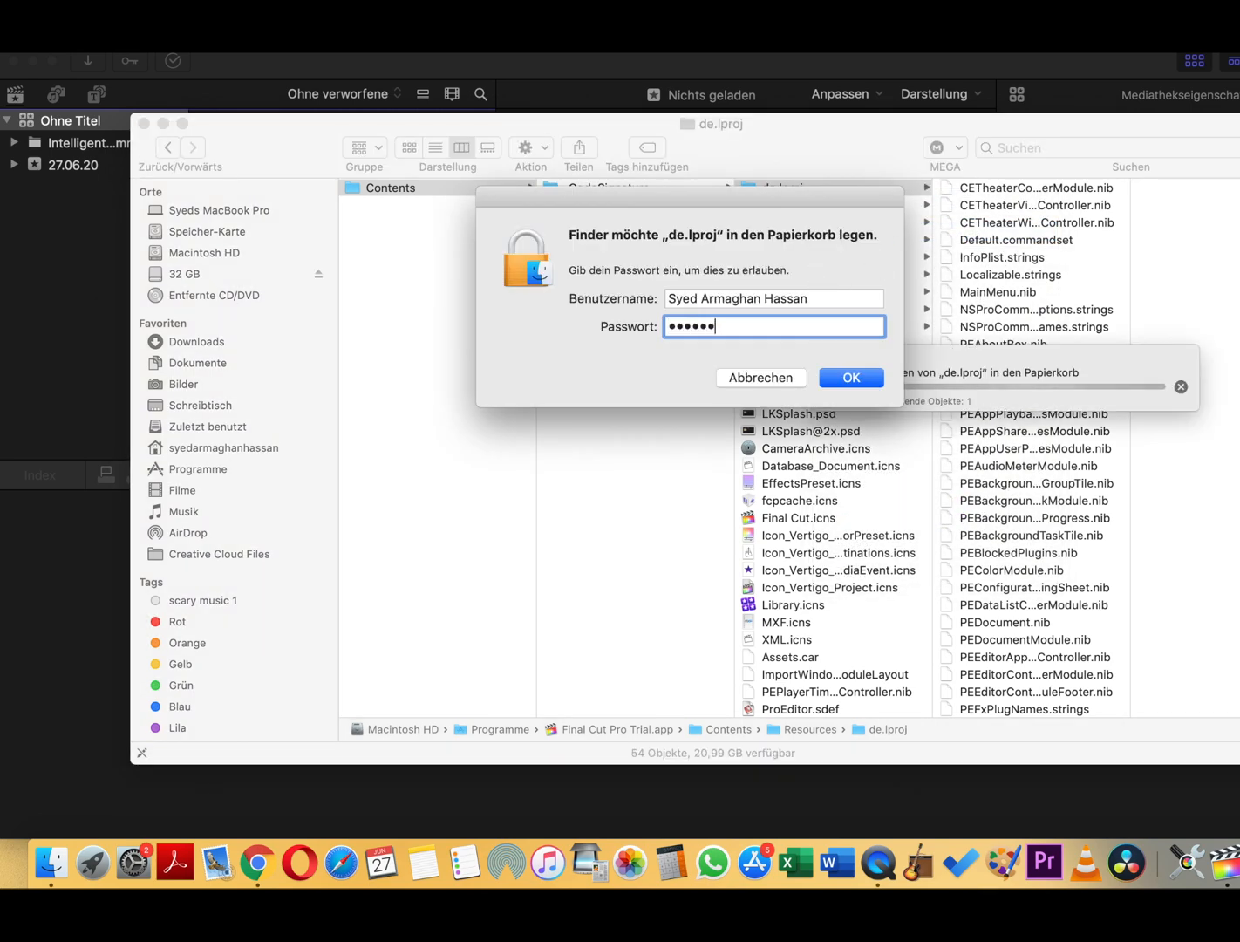
{"action": "left_click", "coordinate": [851, 376]}
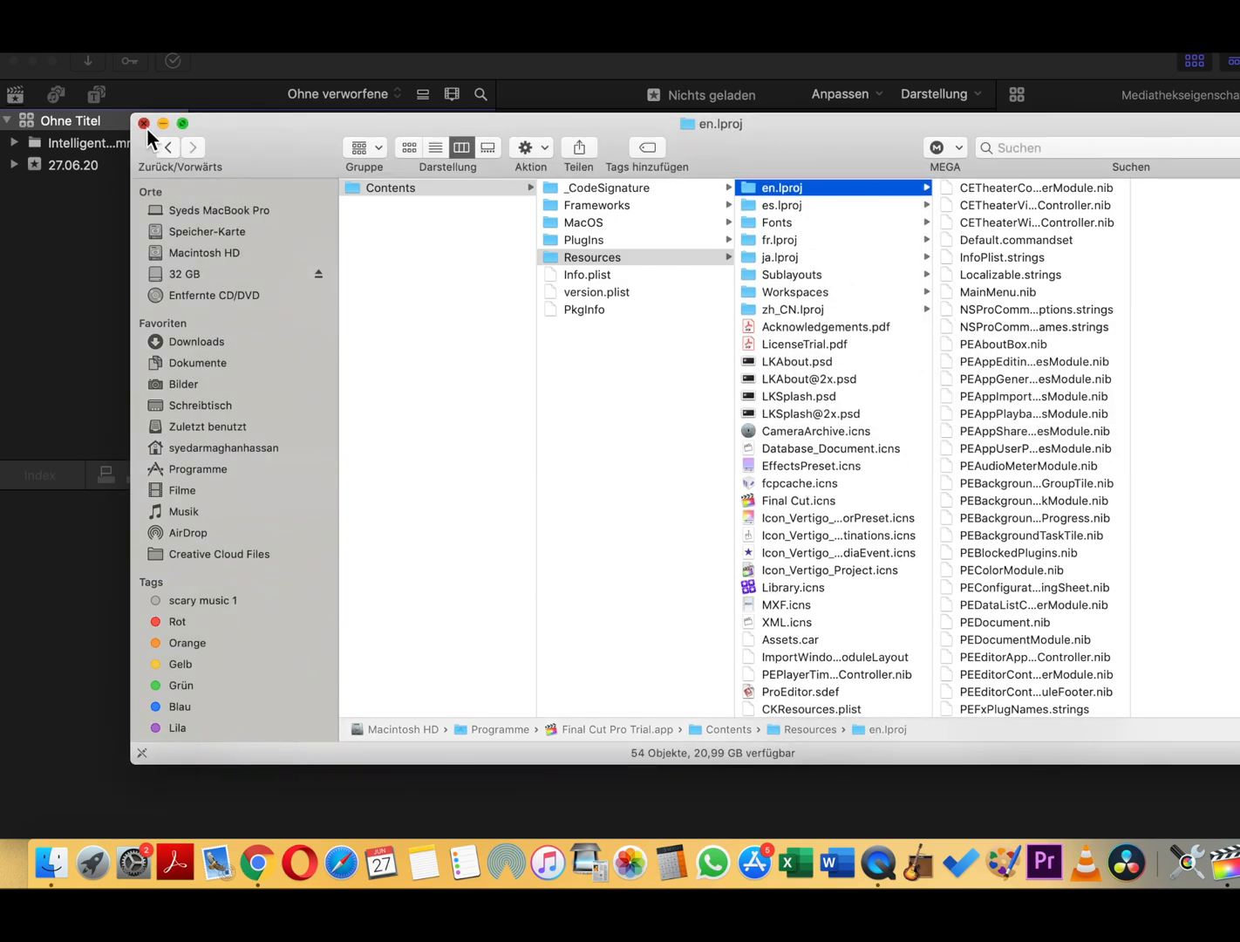
{"action": "left_click", "coordinate": [143, 122]}
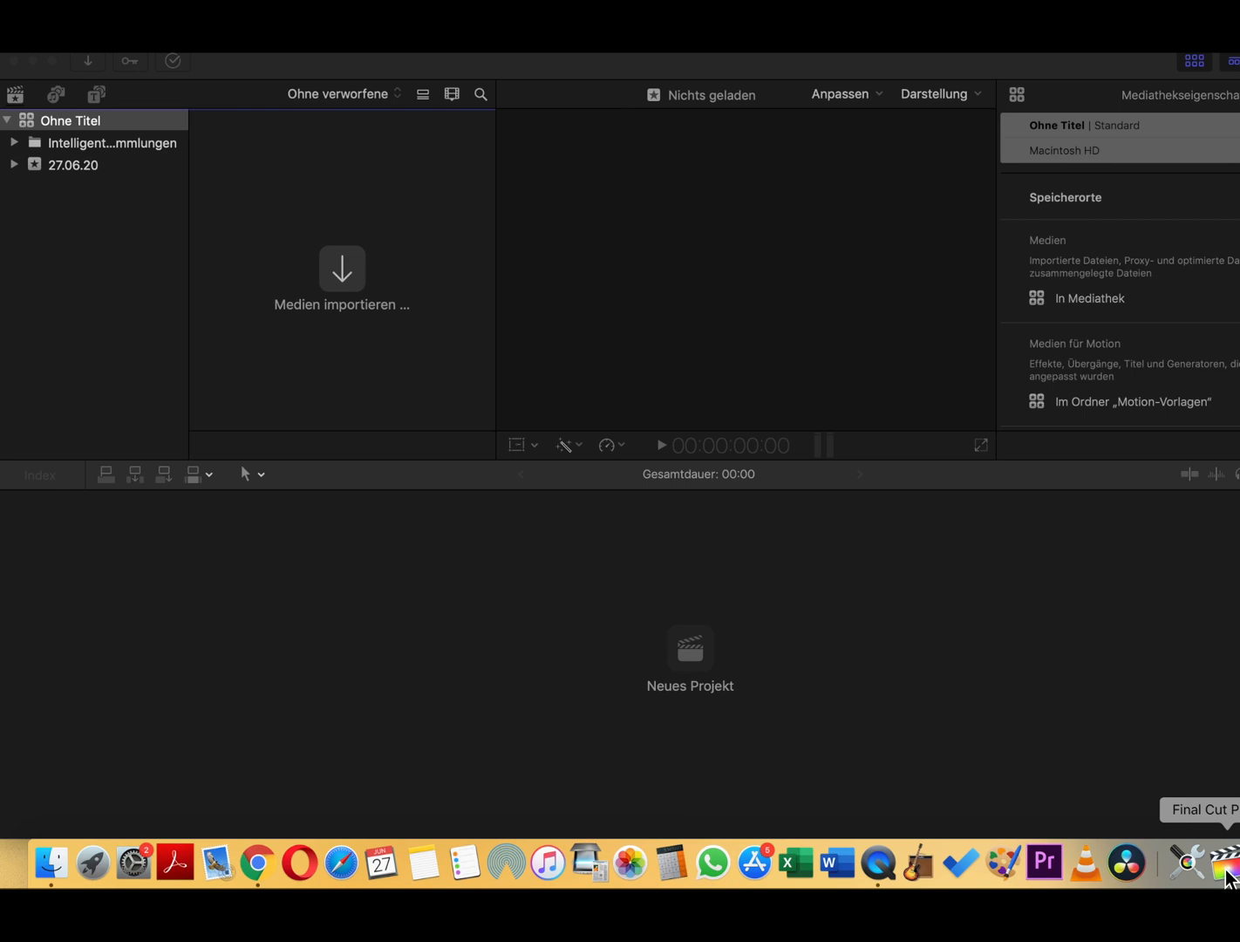
{"action": "mouse_move", "coordinate": [1195, 863]}
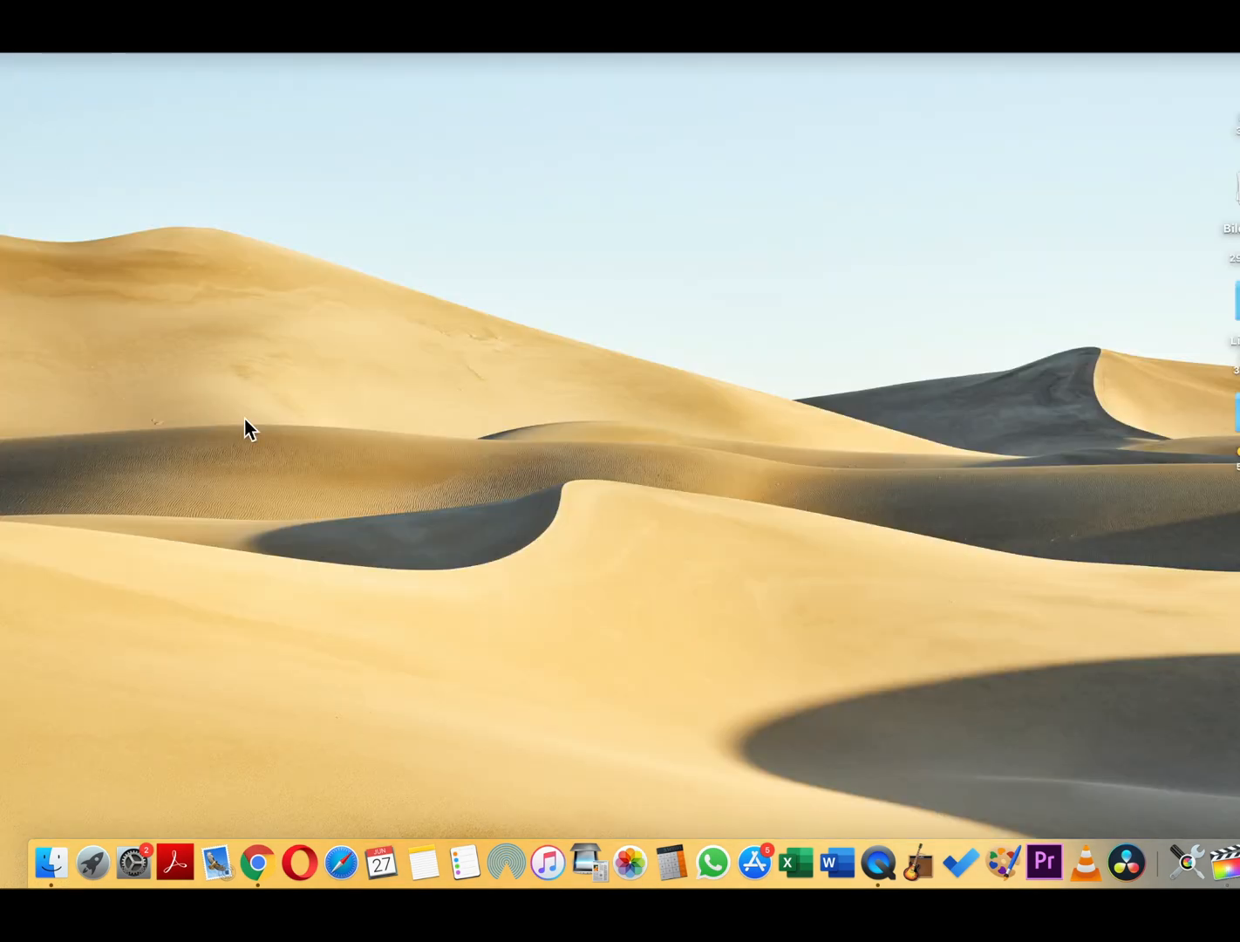
Verify de.lproj sits in the Trash via the Dock, then close the Trash window.
{"action": "right_click", "coordinate": [1217, 863]}
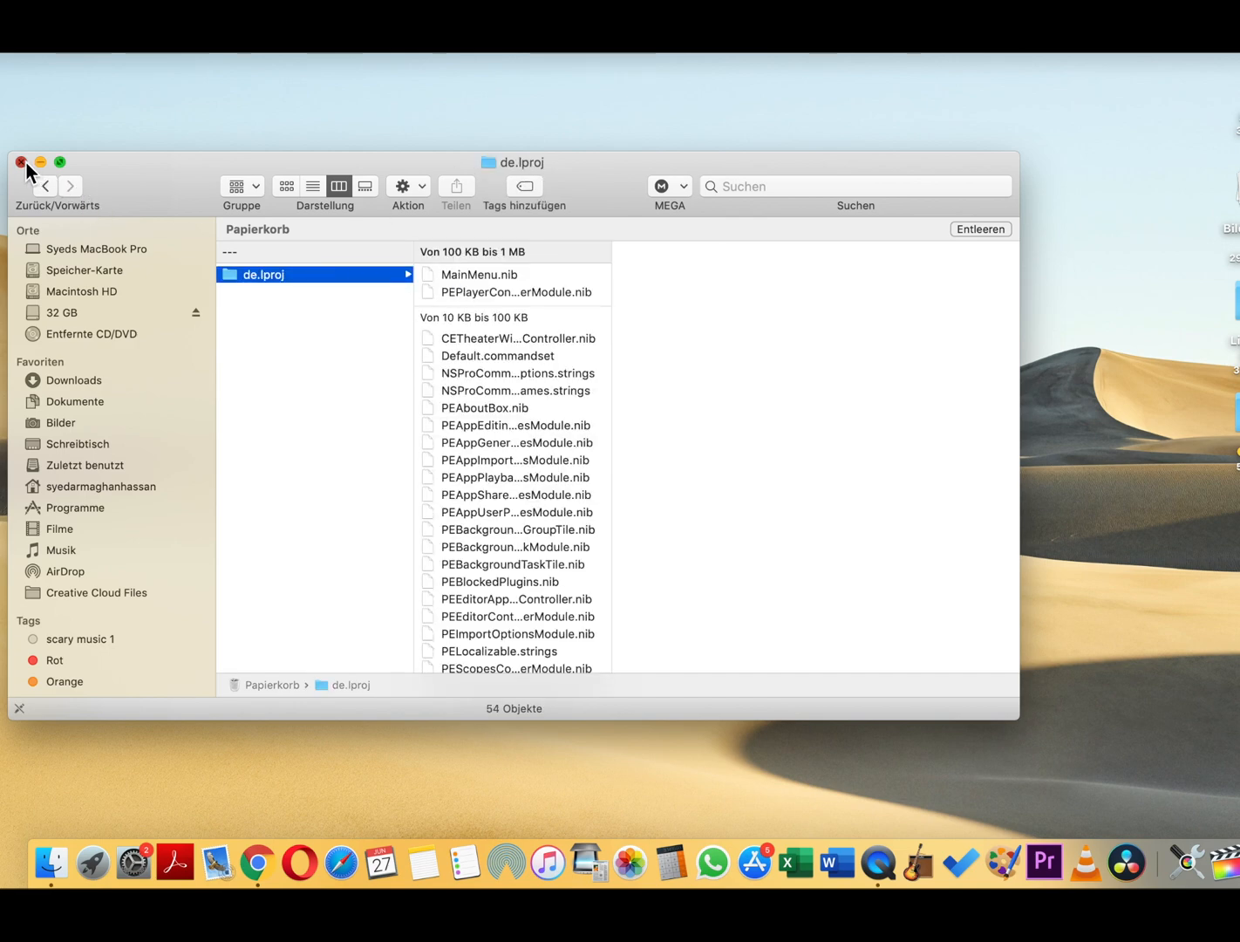
{"action": "left_click", "coordinate": [21, 161]}
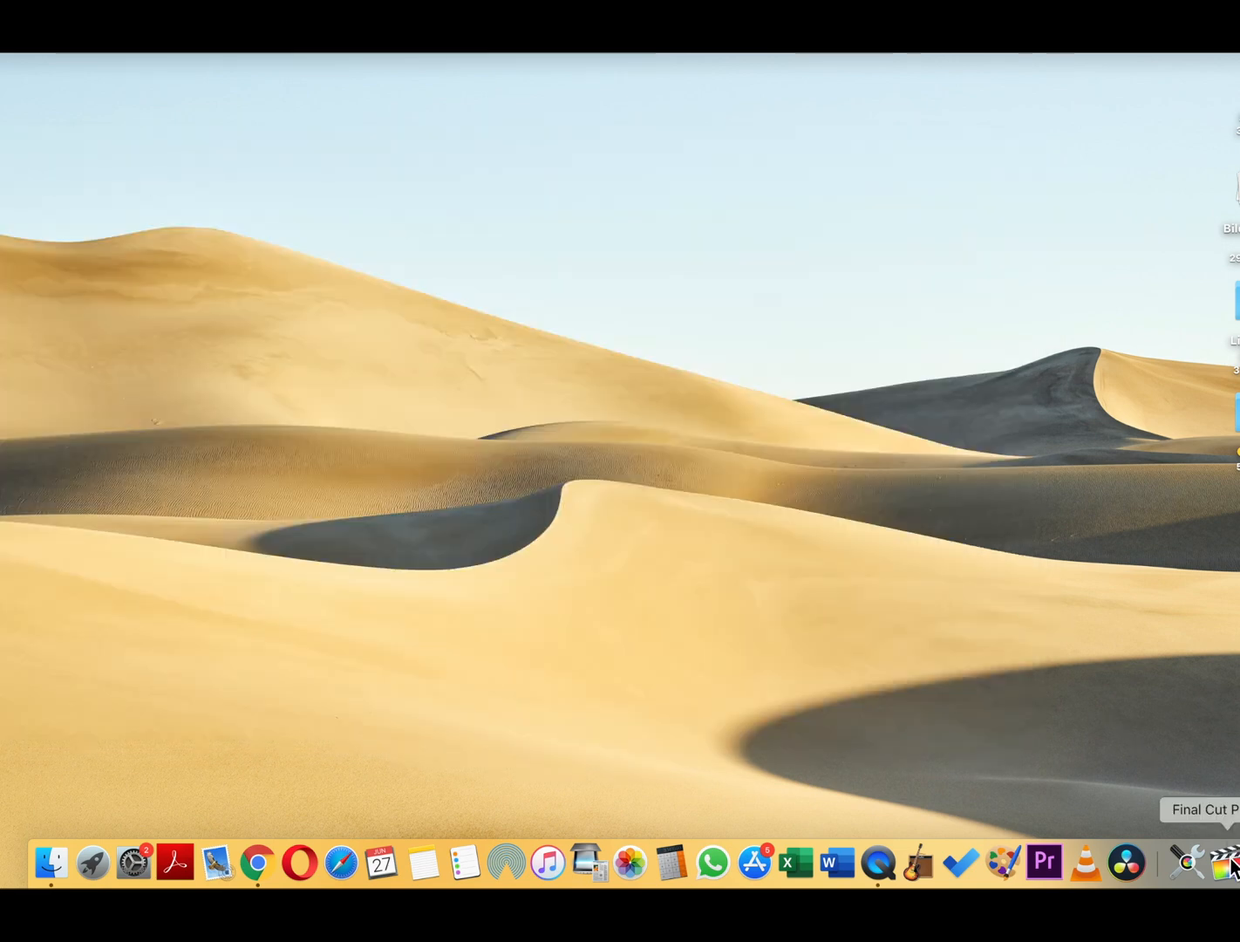
Relaunch Final Cut Pro from the Dock and dismiss the now-English trial notice.
{"action": "left_click", "coordinate": [1221, 862]}
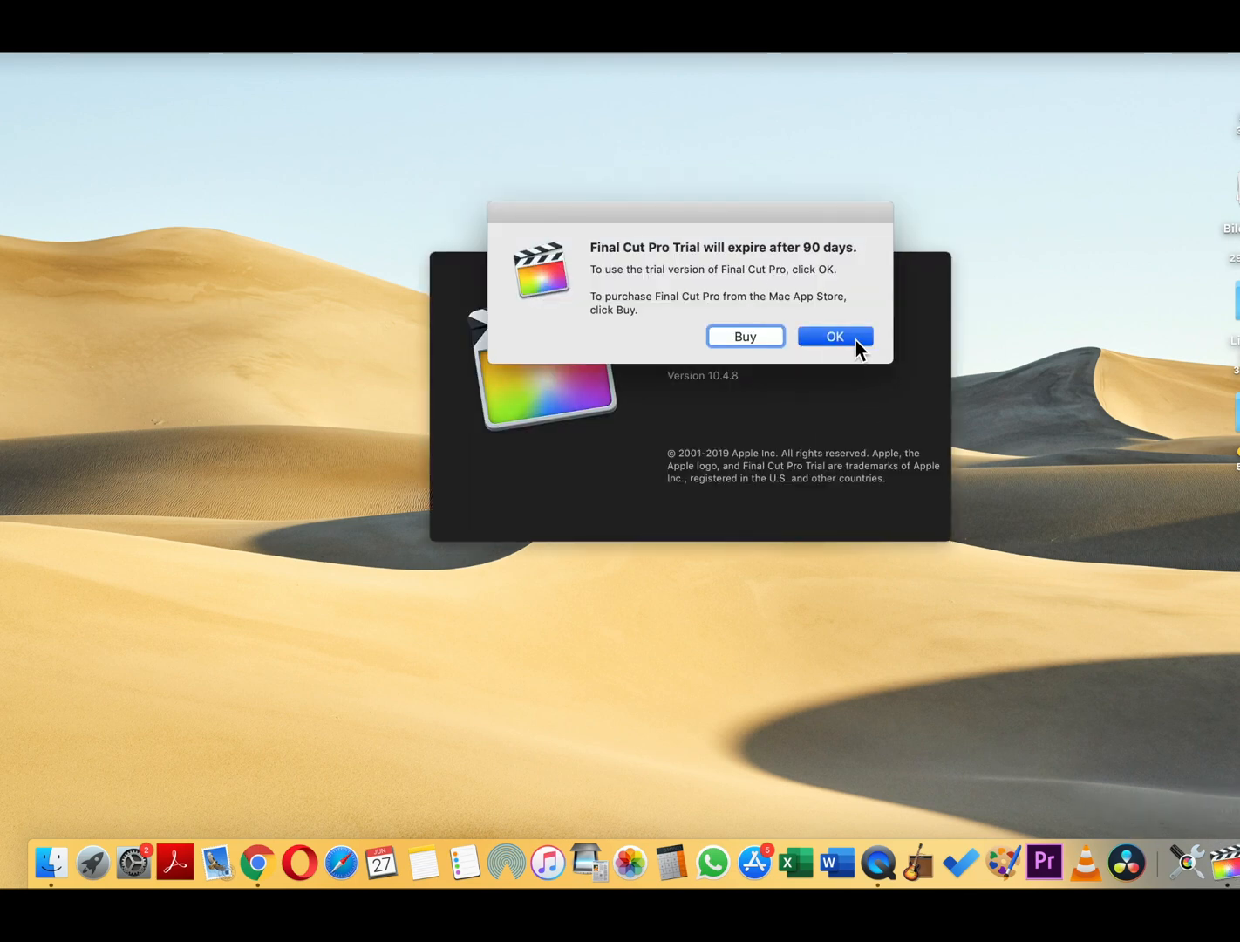
{"action": "left_click", "coordinate": [834, 335]}
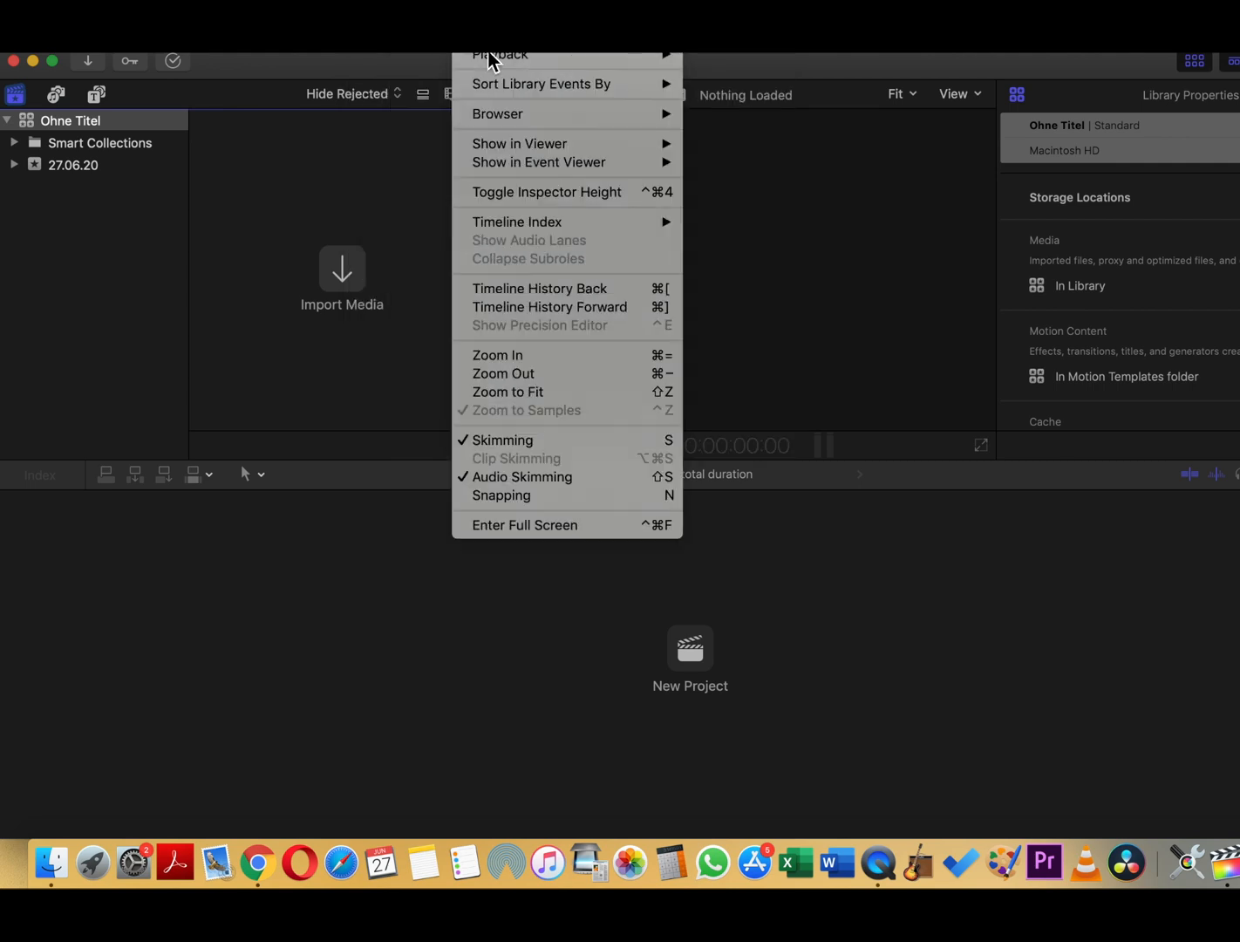
{"action": "mouse_move", "coordinate": [586, 424]}
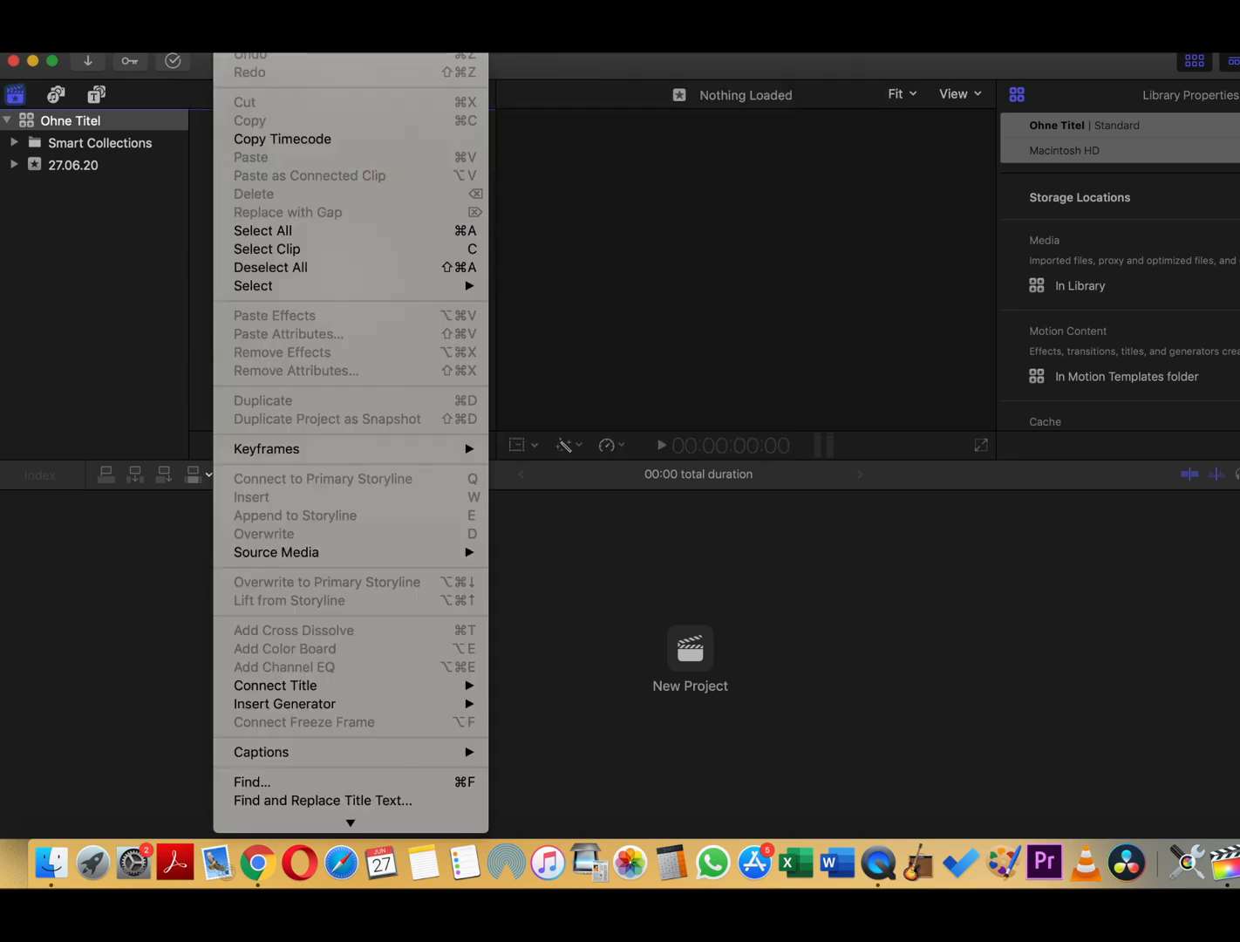
{"action": "left_click", "coordinate": [113, 14]}
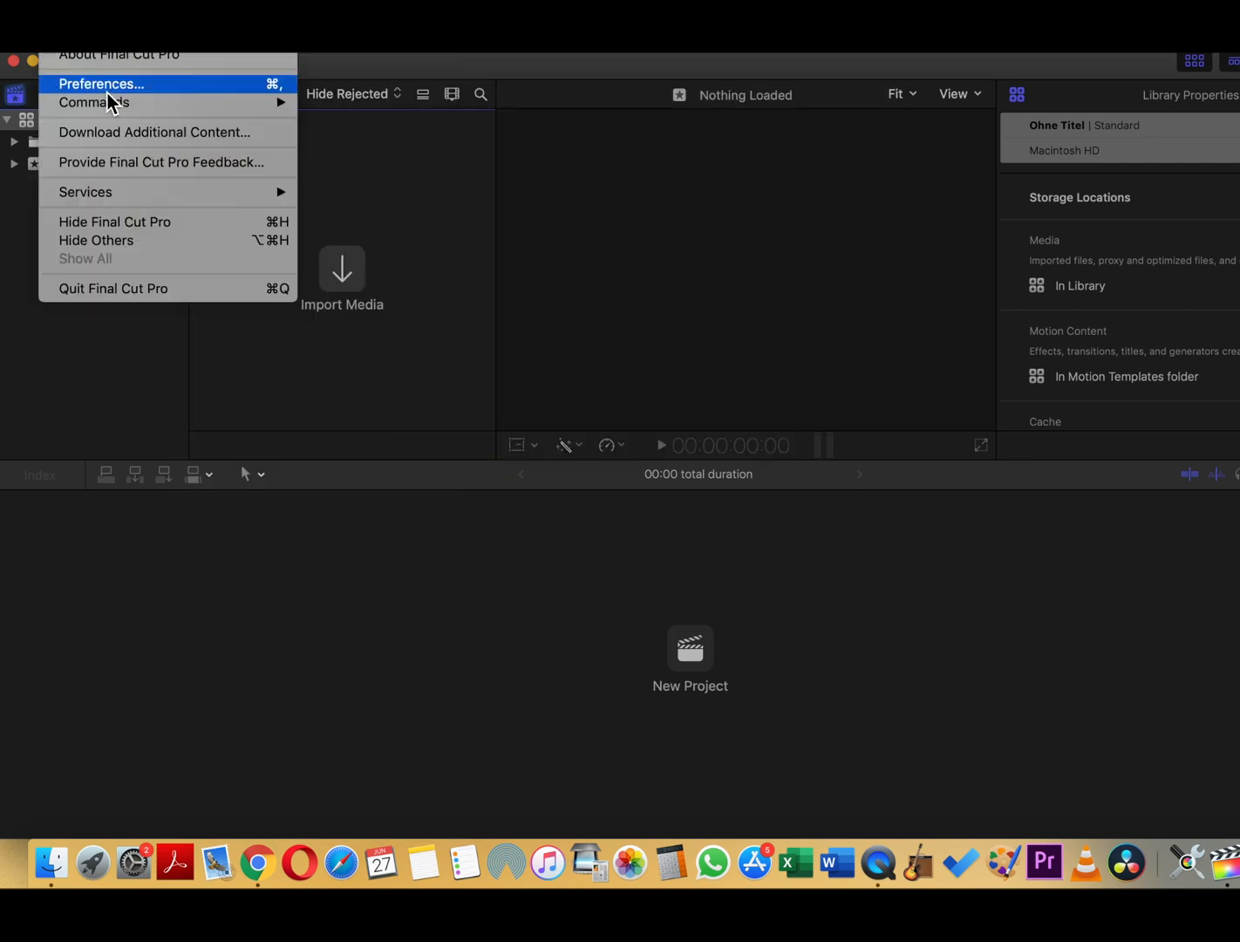
{"action": "mouse_move", "coordinate": [155, 132]}
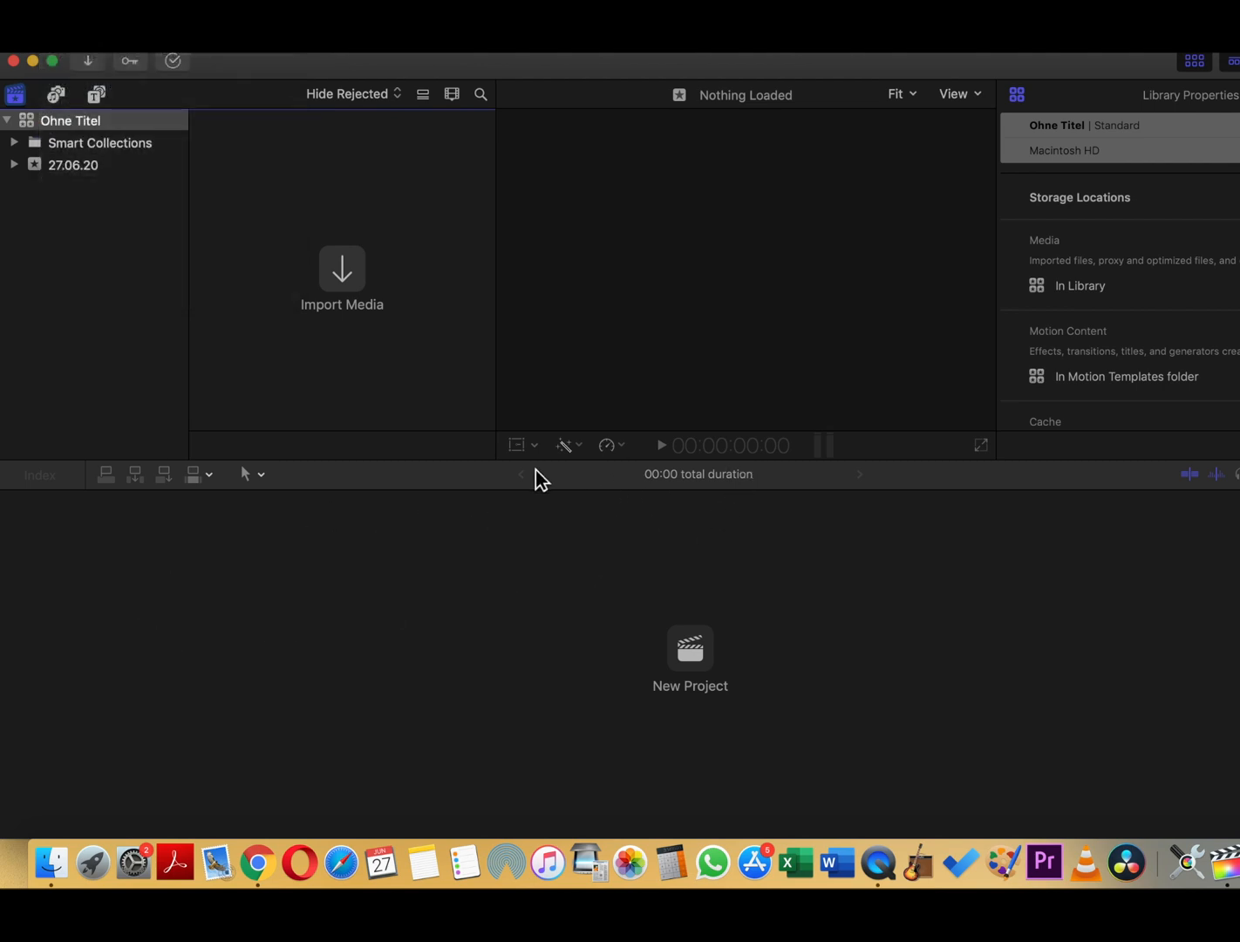
{"action": "left_click", "coordinate": [99, 143]}
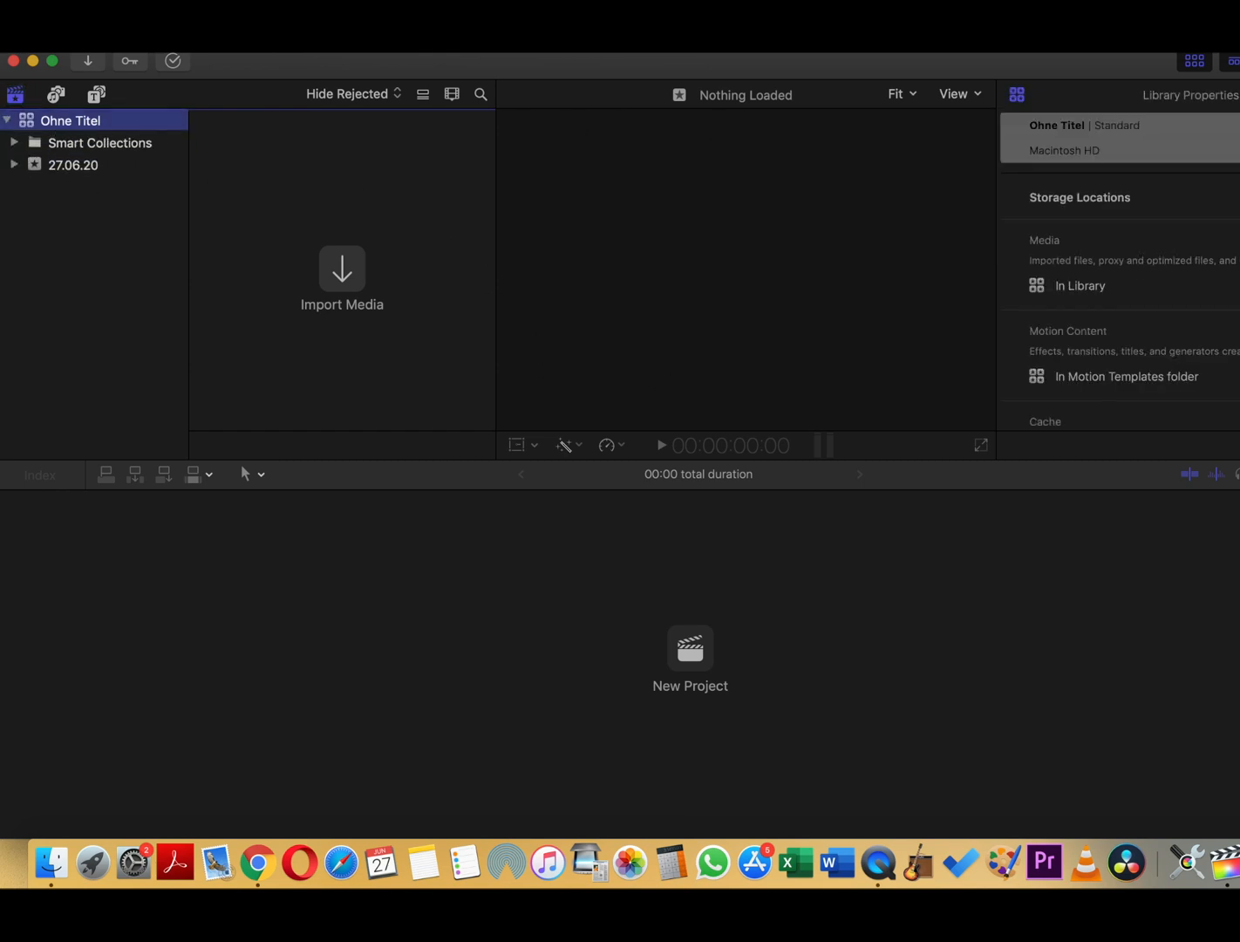
{"action": "mouse_move", "coordinate": [959, 136]}
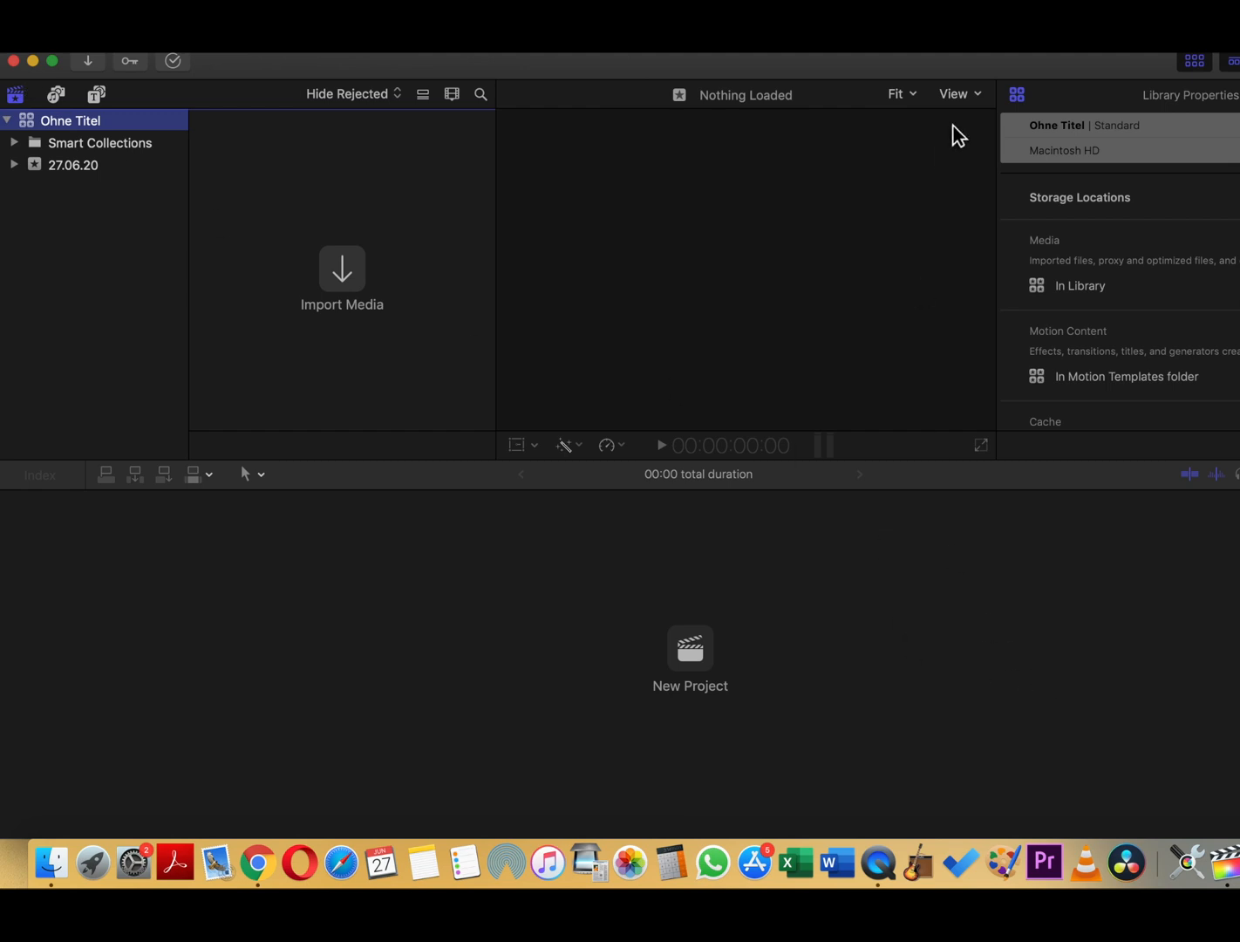